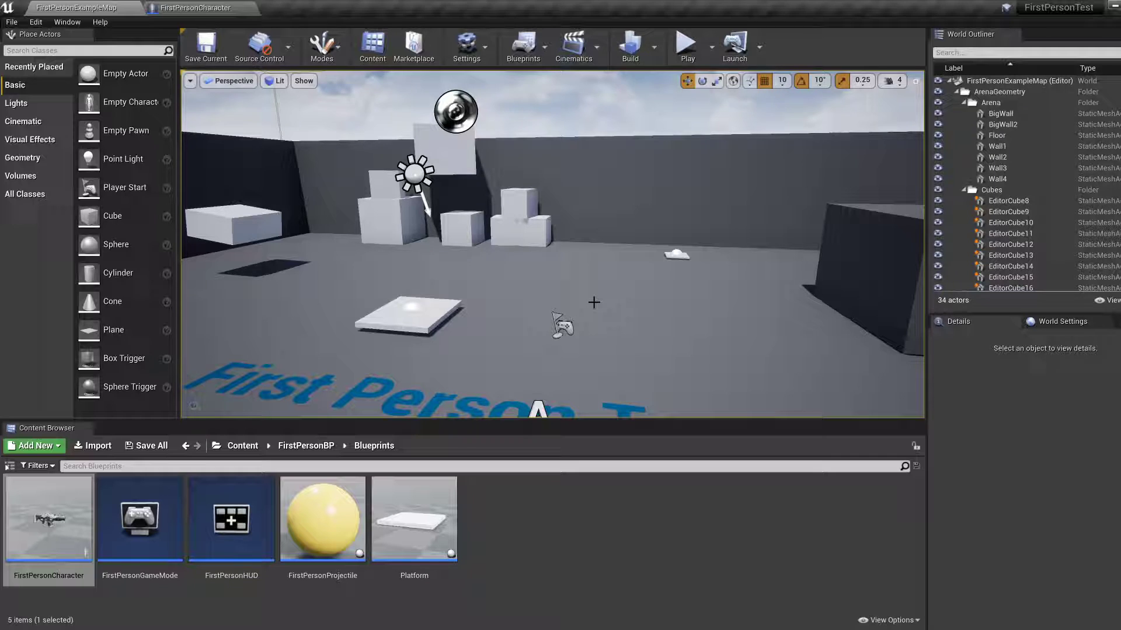
{"action": "mouse_move", "coordinate": [996, 441]}
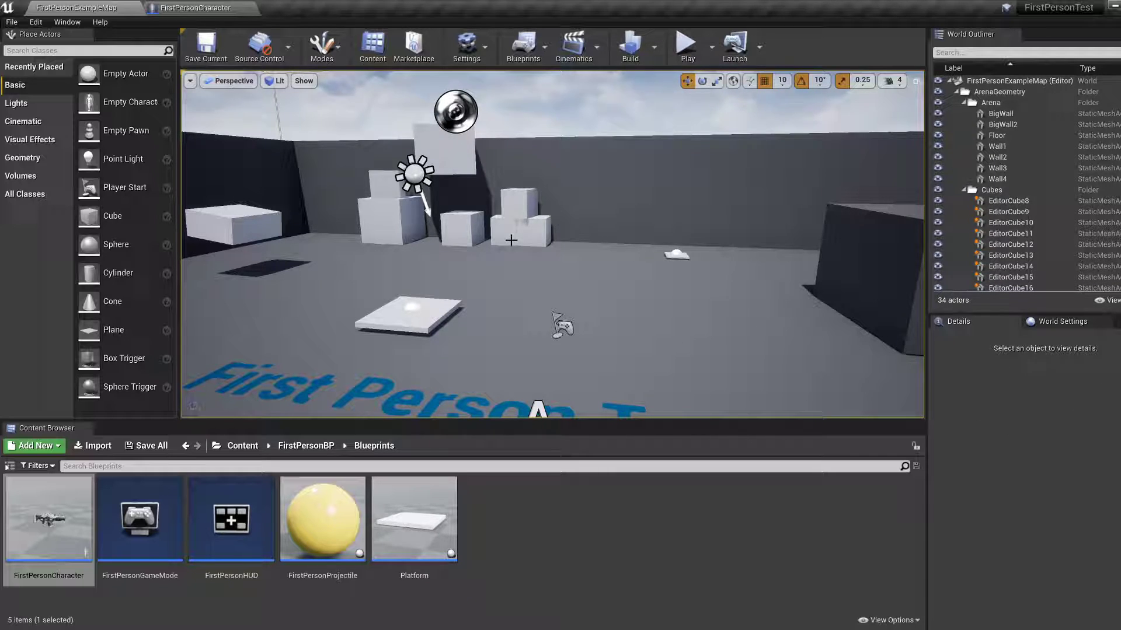
{"action": "mouse_move", "coordinate": [543, 281]}
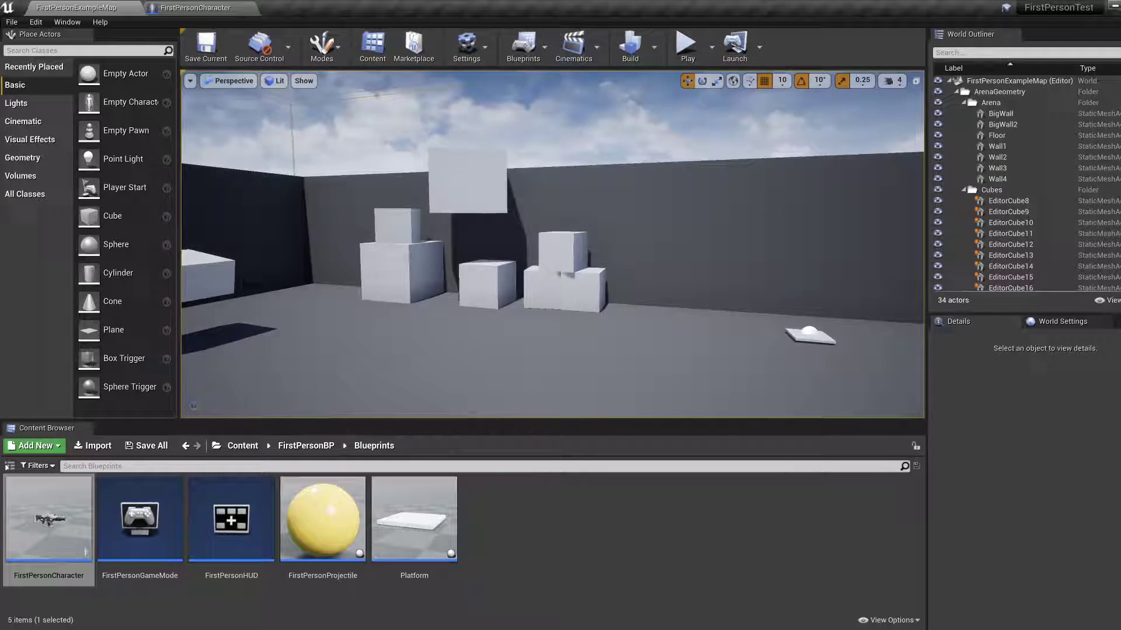
Step: Add a Get All Actors Of Class node off Print String's exec output in FirstPersonCharacter
{"action": "left_click", "coordinate": [193, 7]}
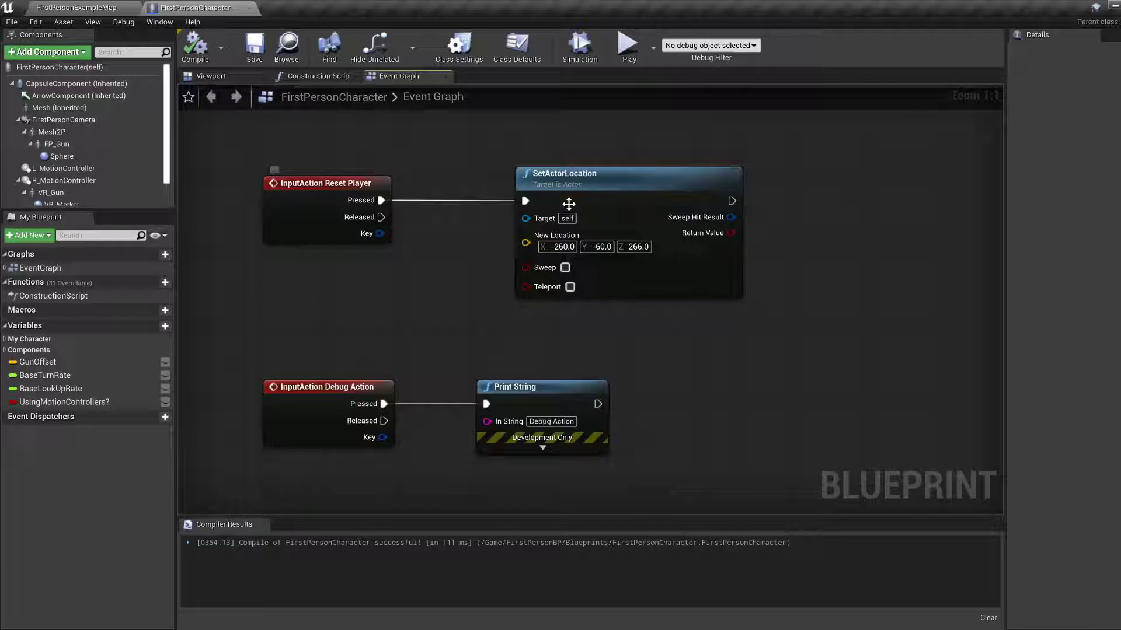
{"action": "mouse_move", "coordinate": [696, 364]}
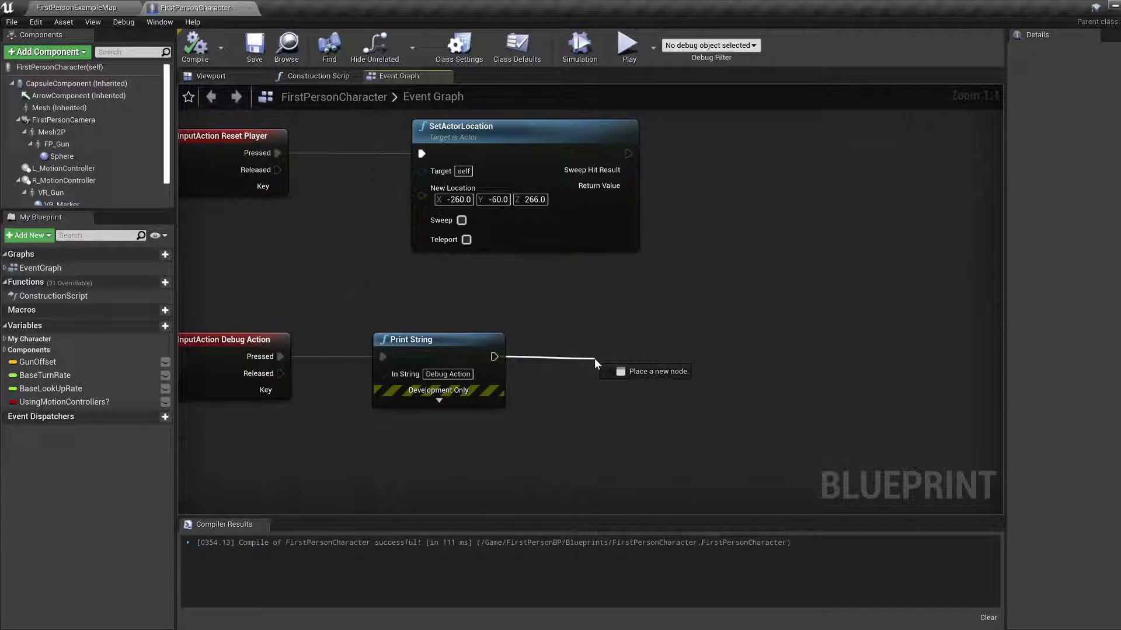
{"action": "left_click", "coordinate": [596, 371]}
{"action": "type", "text": "all acto"}
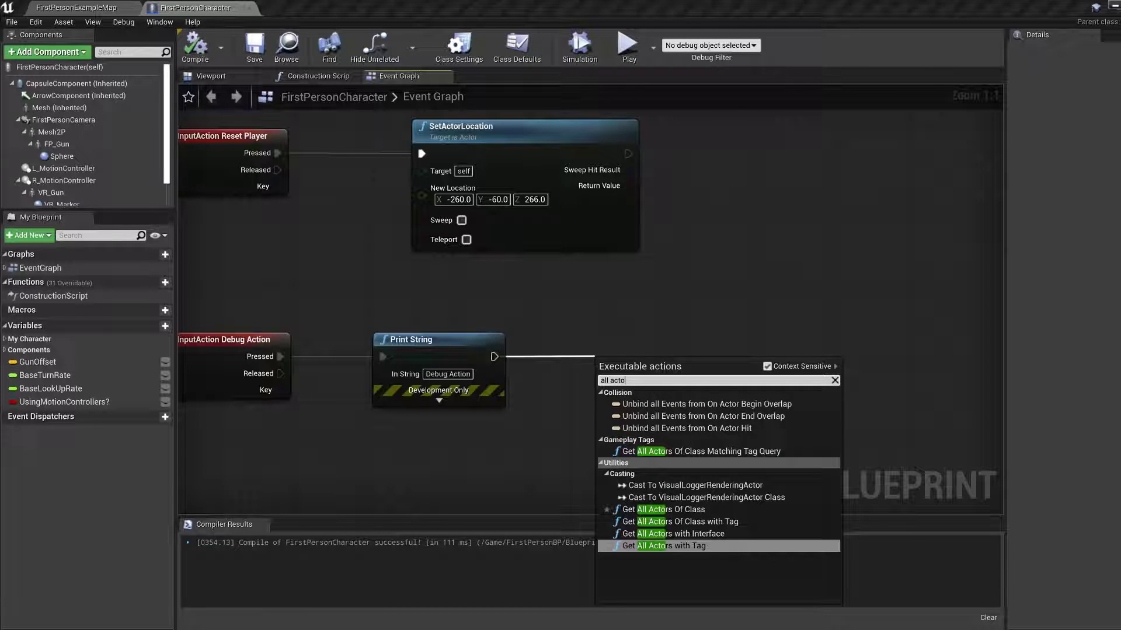
{"action": "left_click", "coordinate": [662, 509]}
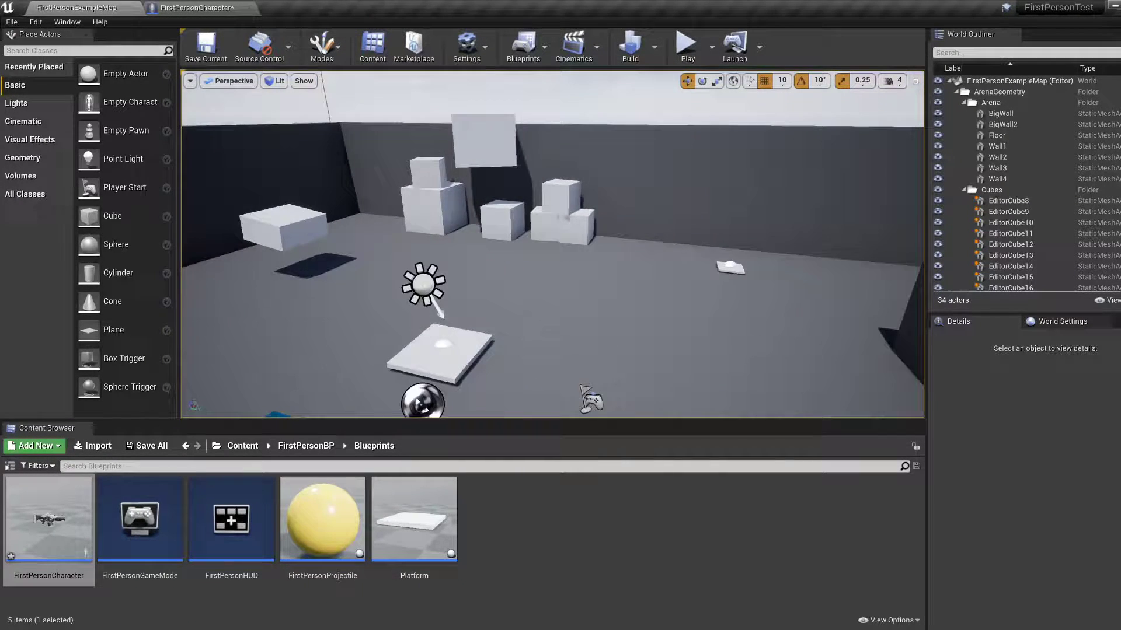
Step: Select EditorCube11 in the viewport to see it is a StaticMeshActor
{"action": "left_click", "coordinate": [499, 216]}
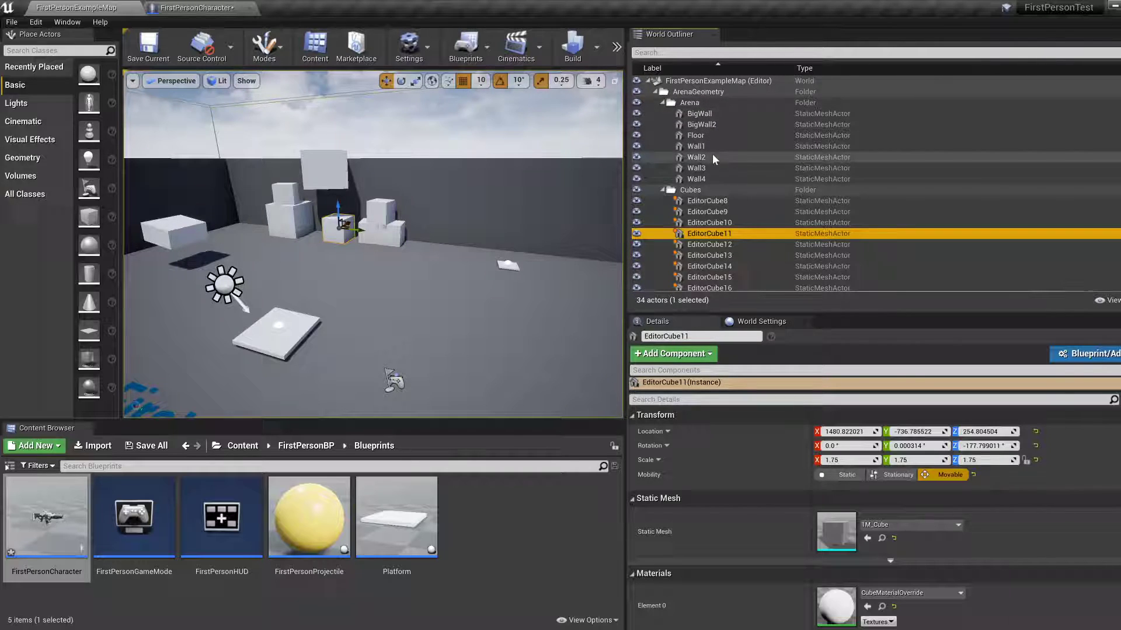
{"action": "mouse_move", "coordinate": [825, 184]}
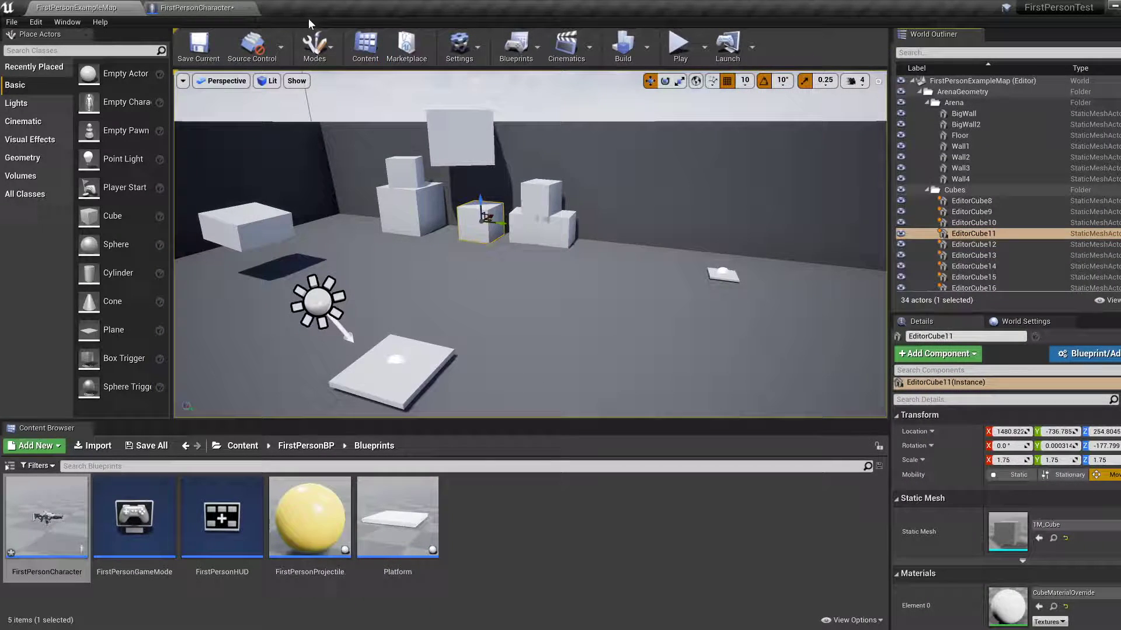
Step: Set the Get All Actors Of Class node's Actor Class to Static Mesh Actor
{"action": "left_click", "coordinate": [198, 8]}
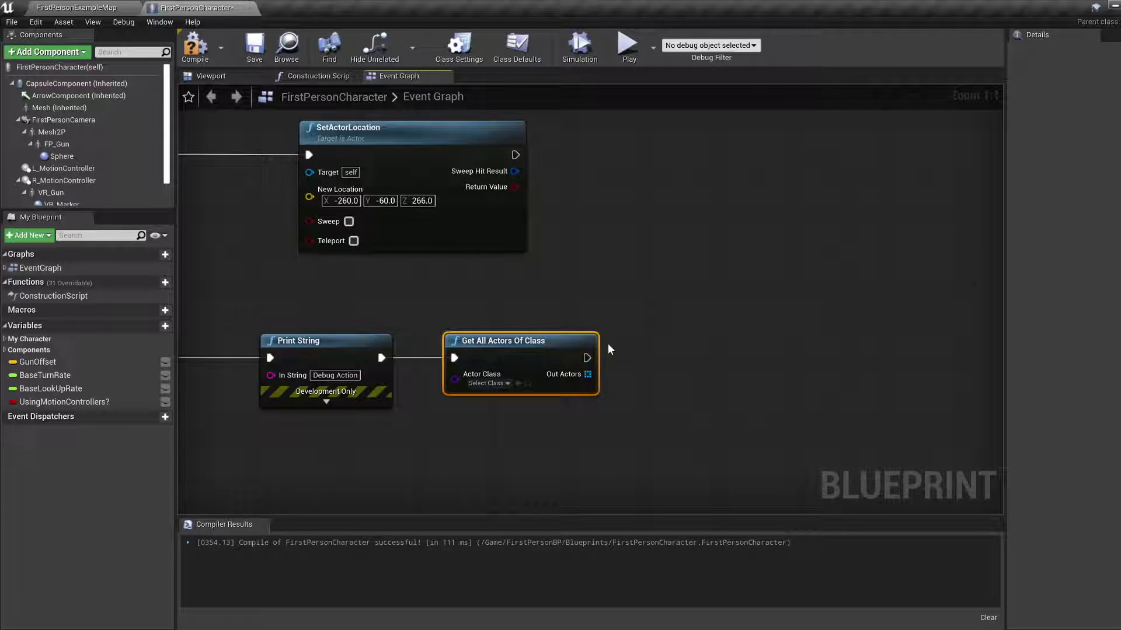
{"action": "left_click", "coordinate": [483, 383]}
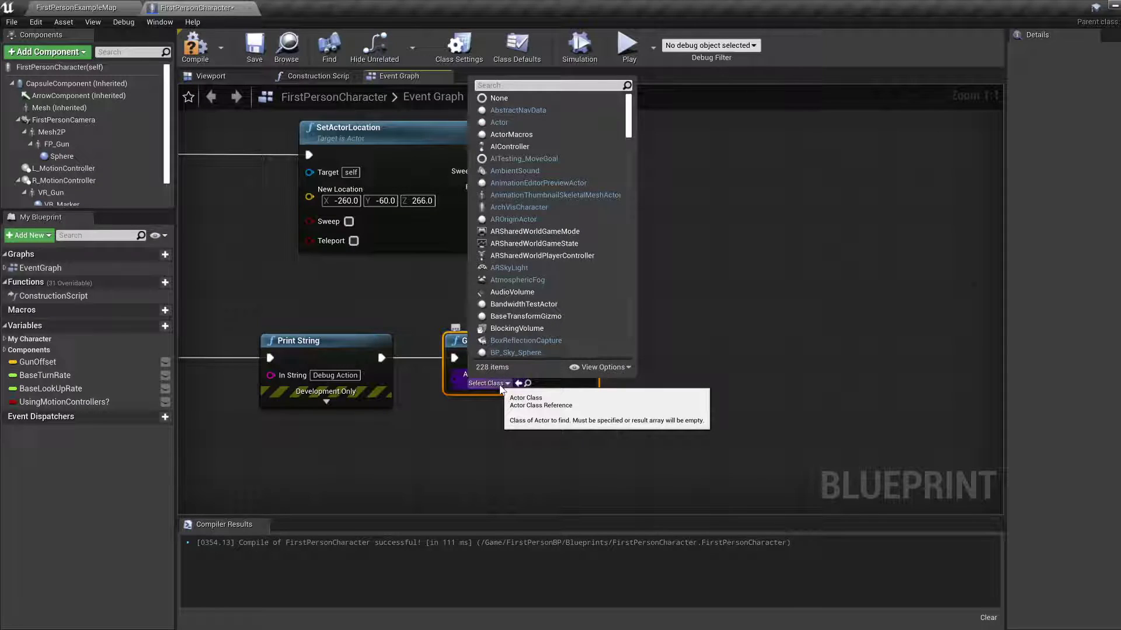
{"action": "type", "text": "static"}
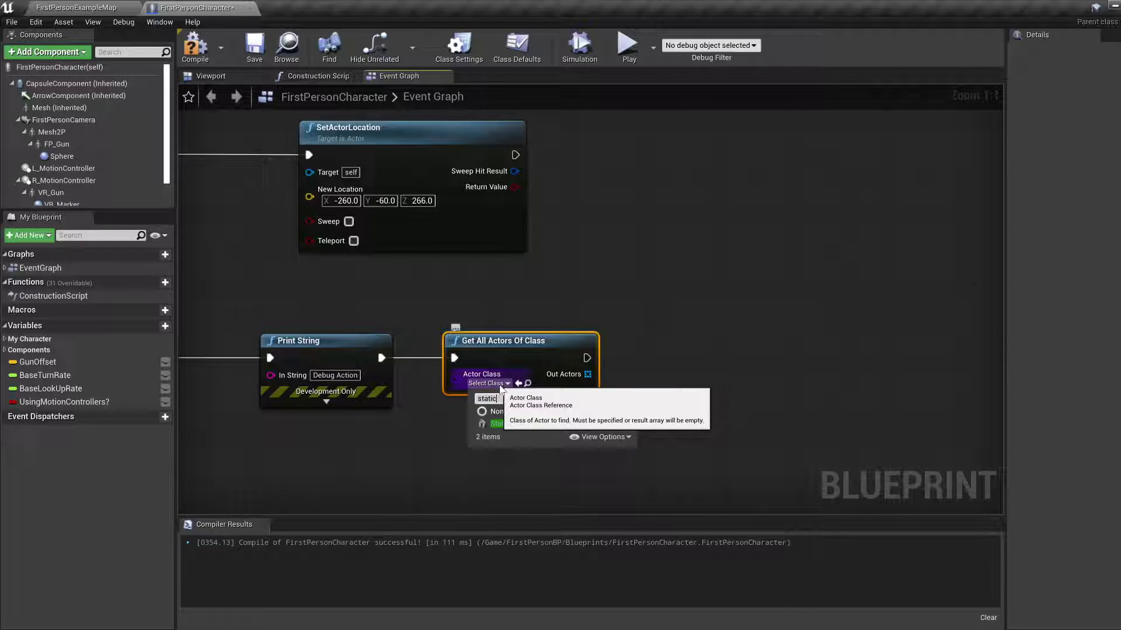
{"action": "left_click", "coordinate": [498, 423]}
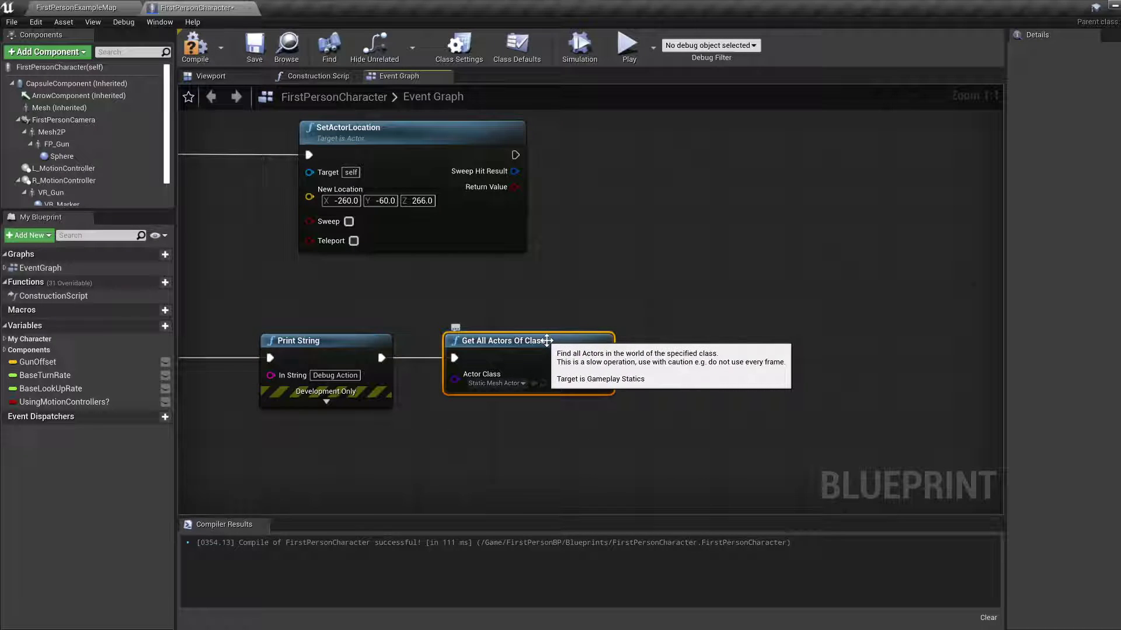
{"action": "mouse_move", "coordinate": [656, 372]}
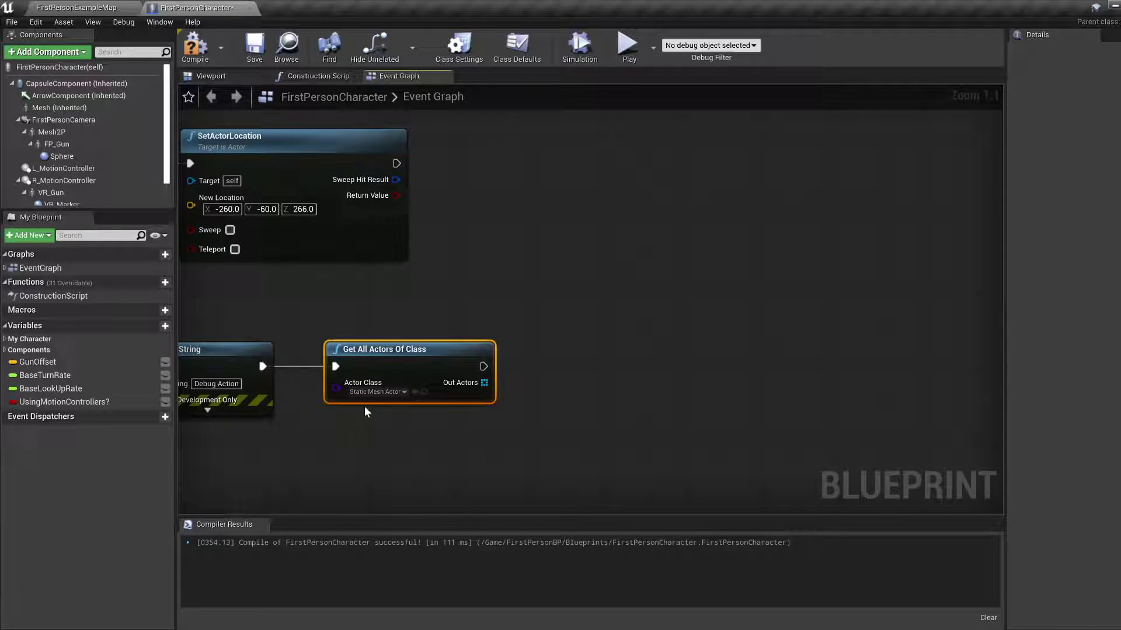
{"action": "mouse_move", "coordinate": [483, 384]}
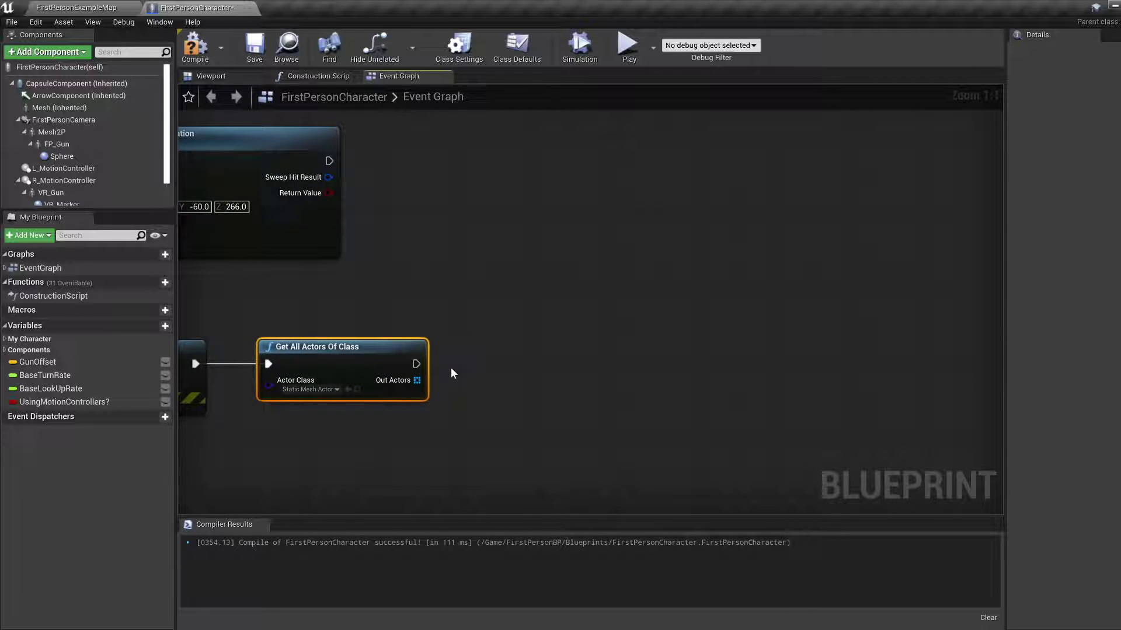
{"action": "mouse_move", "coordinate": [393, 379]}
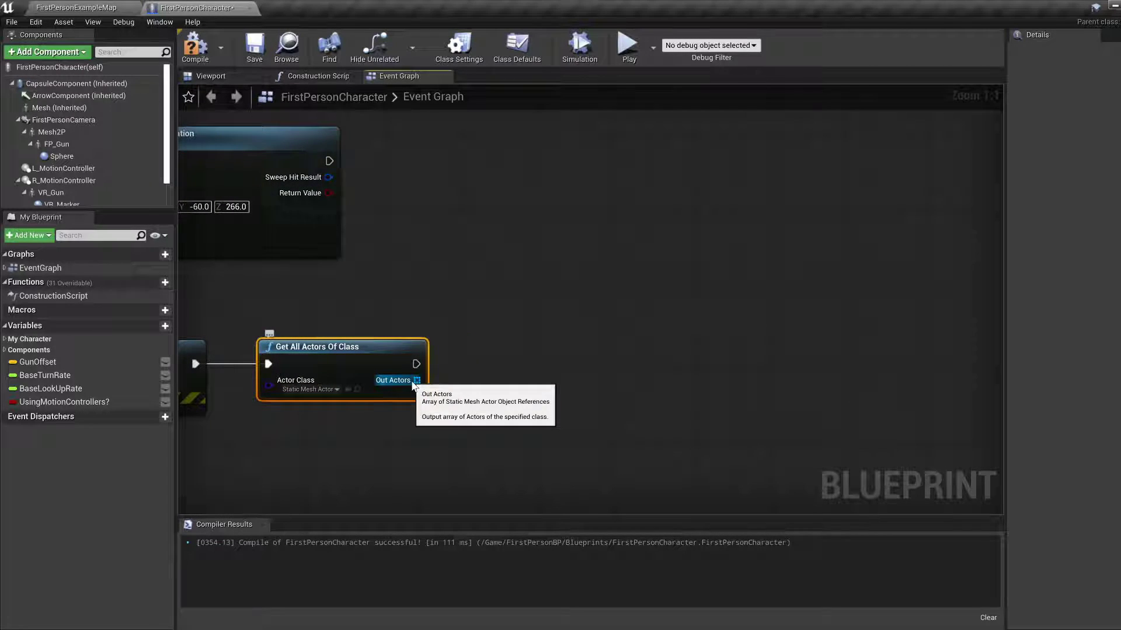
Step: Feed the Out Actors array into a new For Each Loop node
{"action": "left_click_drag", "start_coordinate": [416, 380], "coordinate": [504, 385]}
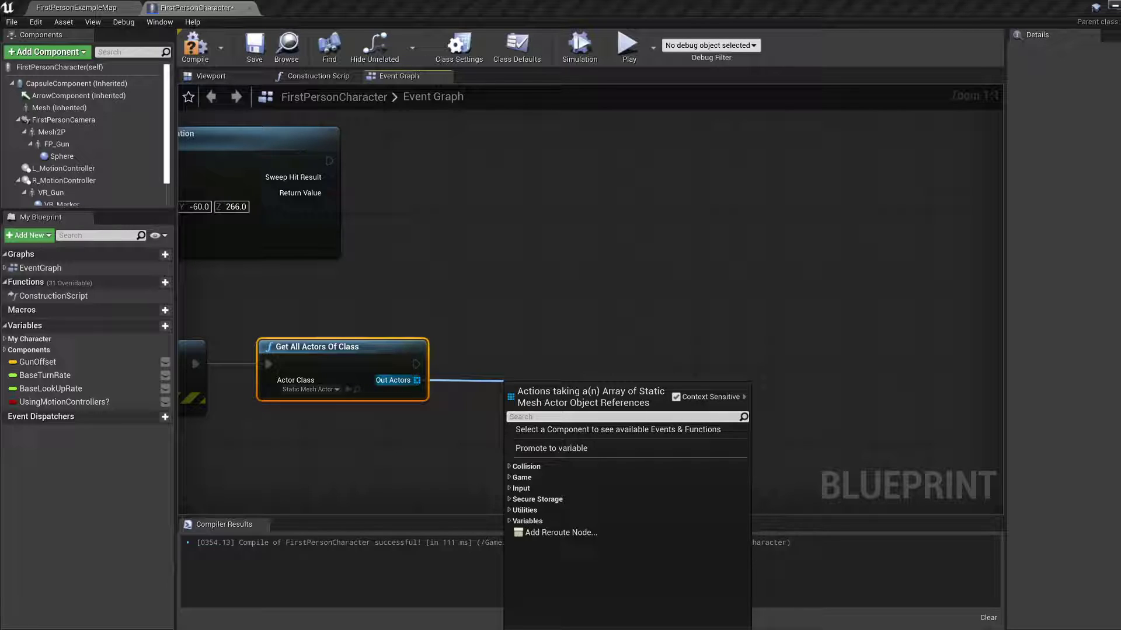
{"action": "type", "text": "for"}
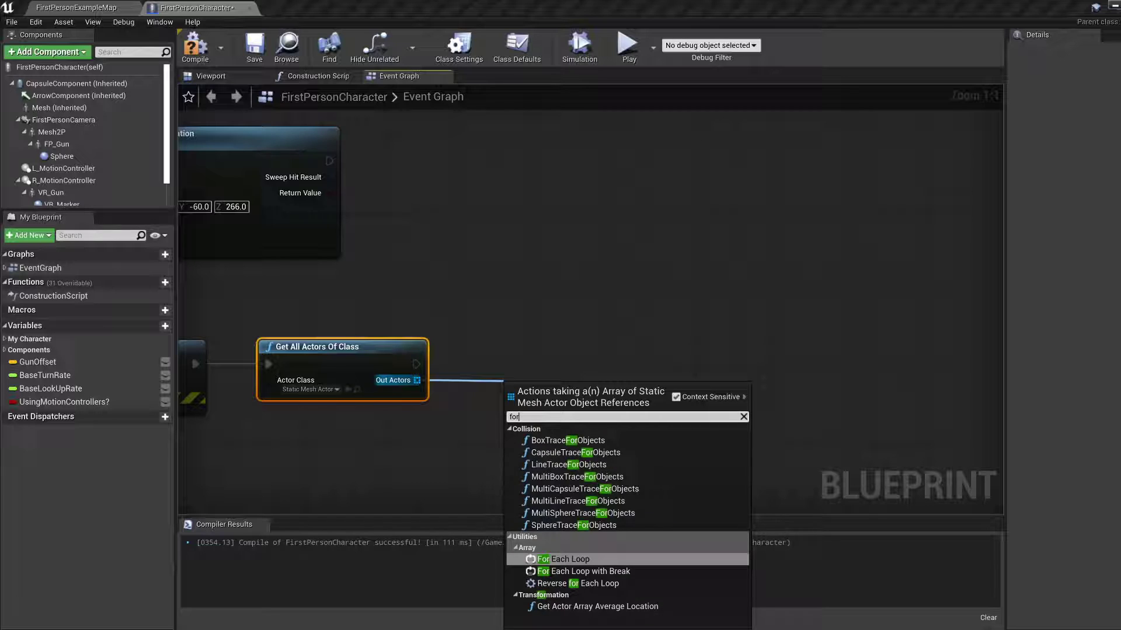
{"action": "left_click", "coordinate": [561, 559]}
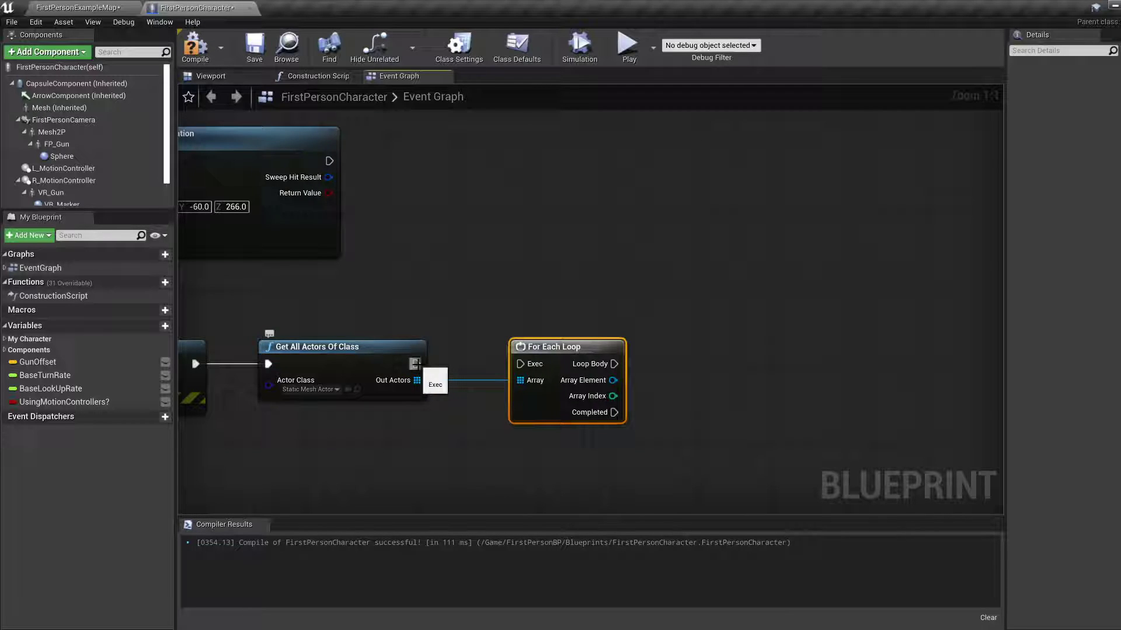
{"action": "mouse_move", "coordinate": [414, 389]}
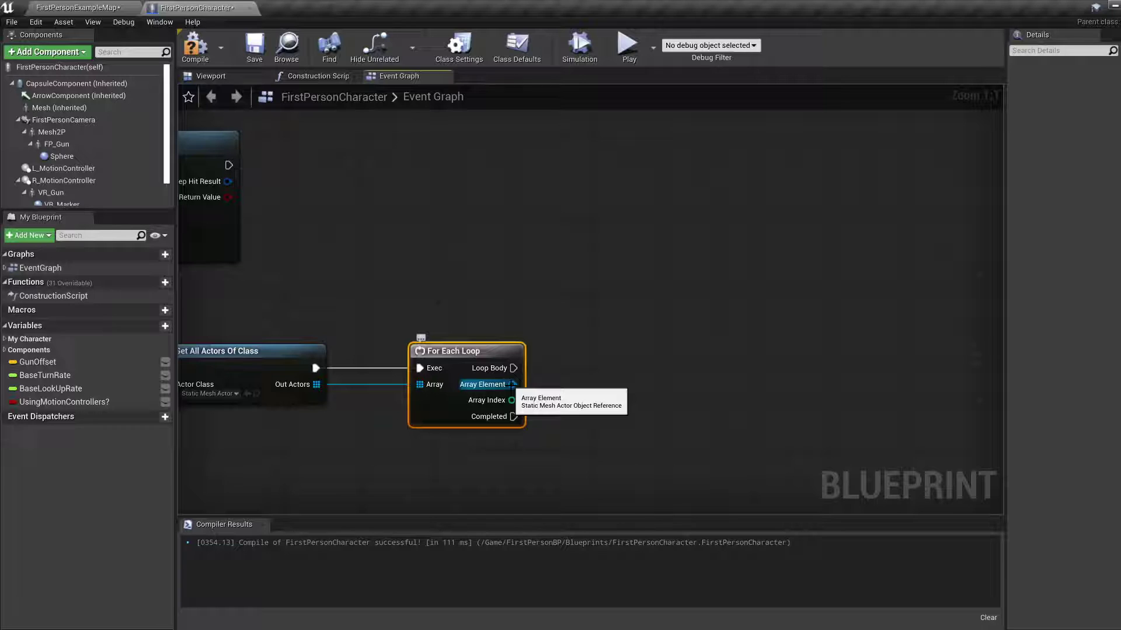
{"action": "mouse_move", "coordinate": [468, 388]}
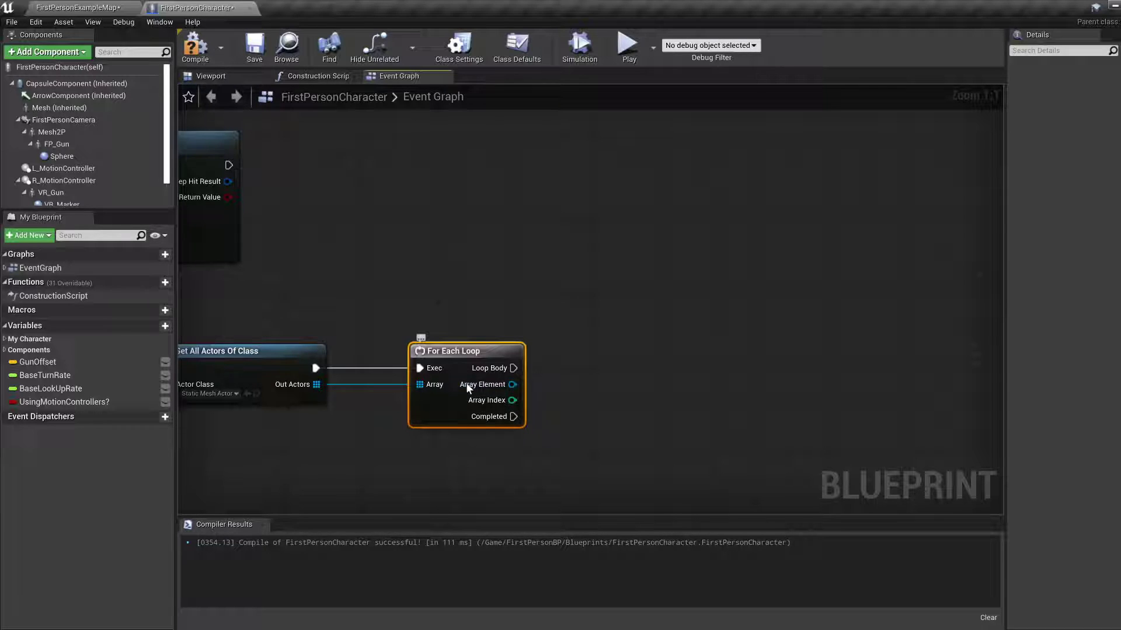
{"action": "mouse_move", "coordinate": [487, 399]}
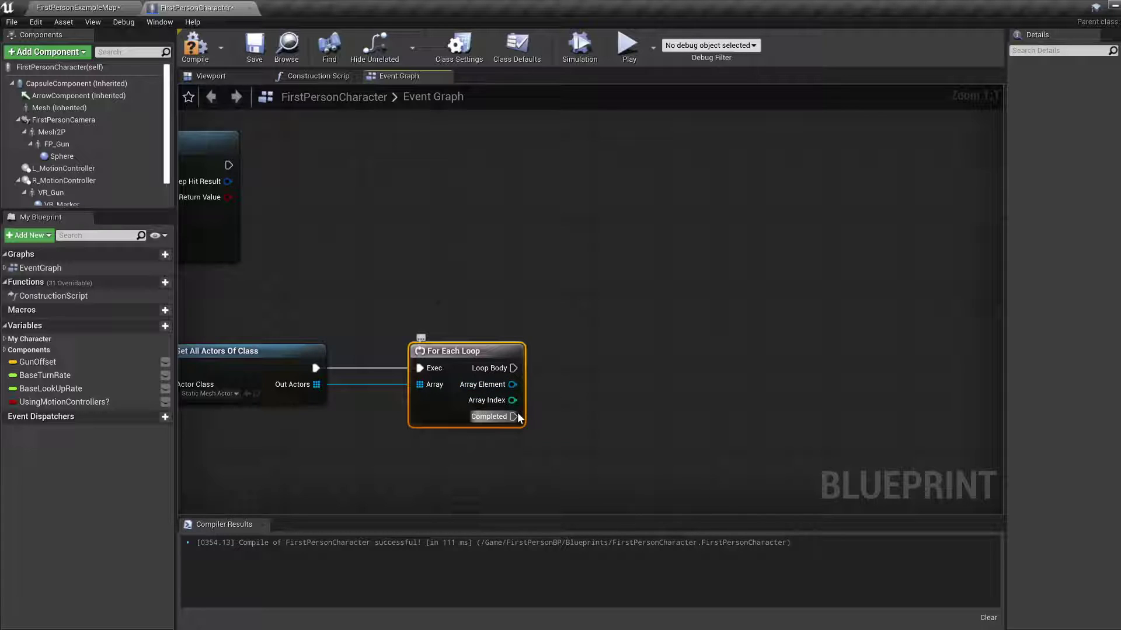
{"action": "mouse_move", "coordinate": [513, 417]}
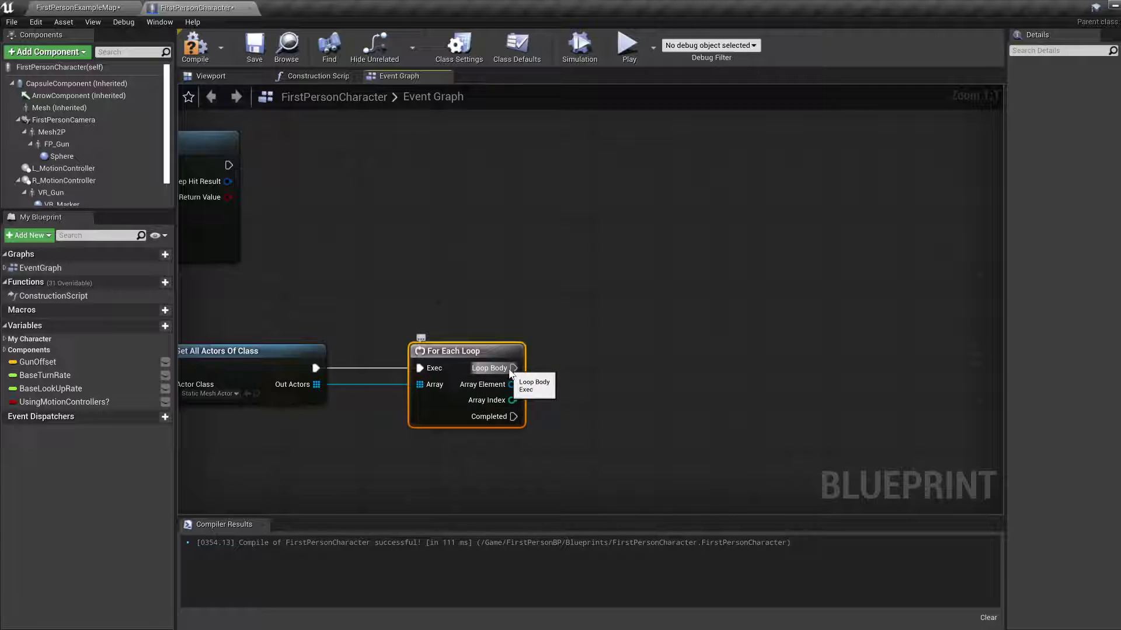
Step: Destroy each Array Element with a DestroyActor node, then return to the example map
{"action": "left_click_drag", "start_coordinate": [512, 385], "coordinate": [598, 391]}
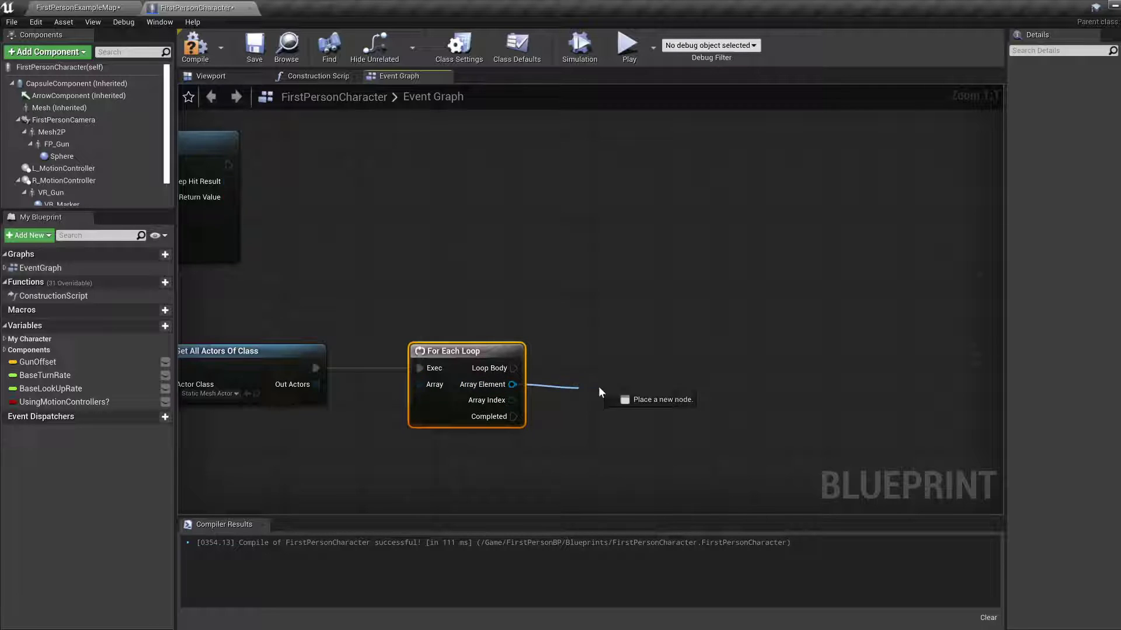
{"action": "type", "text": "des"}
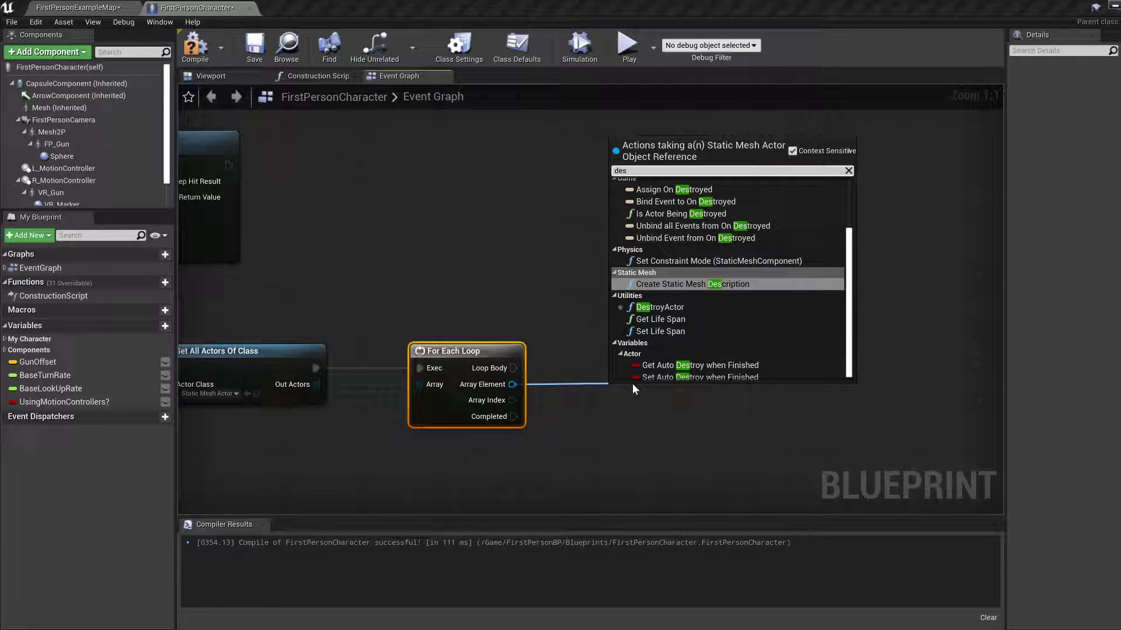
{"action": "left_click", "coordinate": [659, 306]}
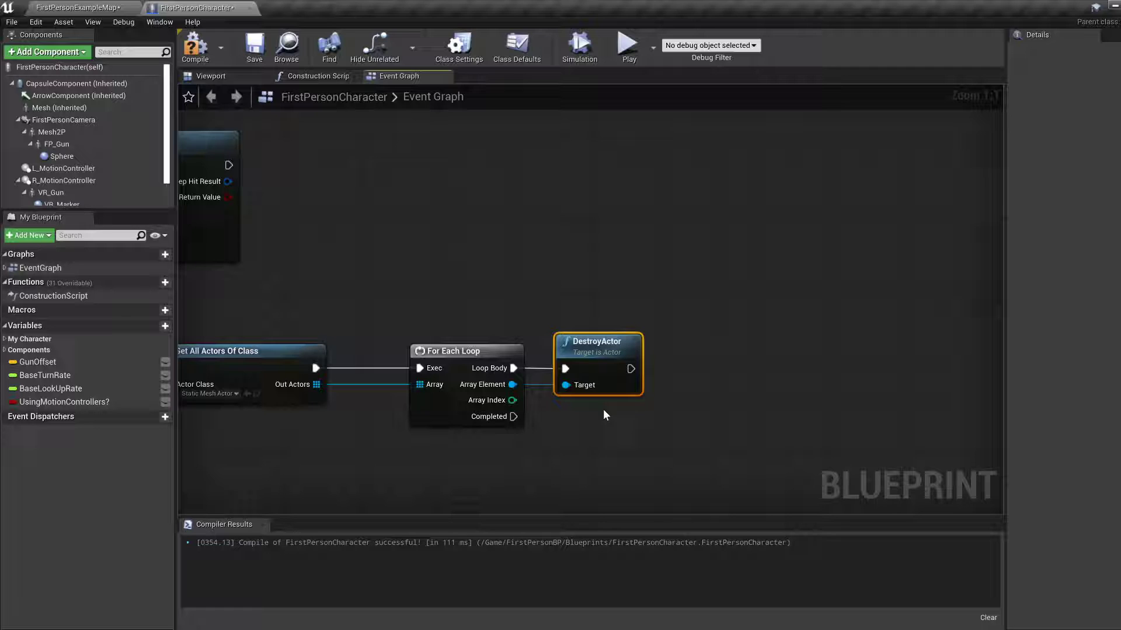
{"action": "left_click", "coordinate": [195, 45]}
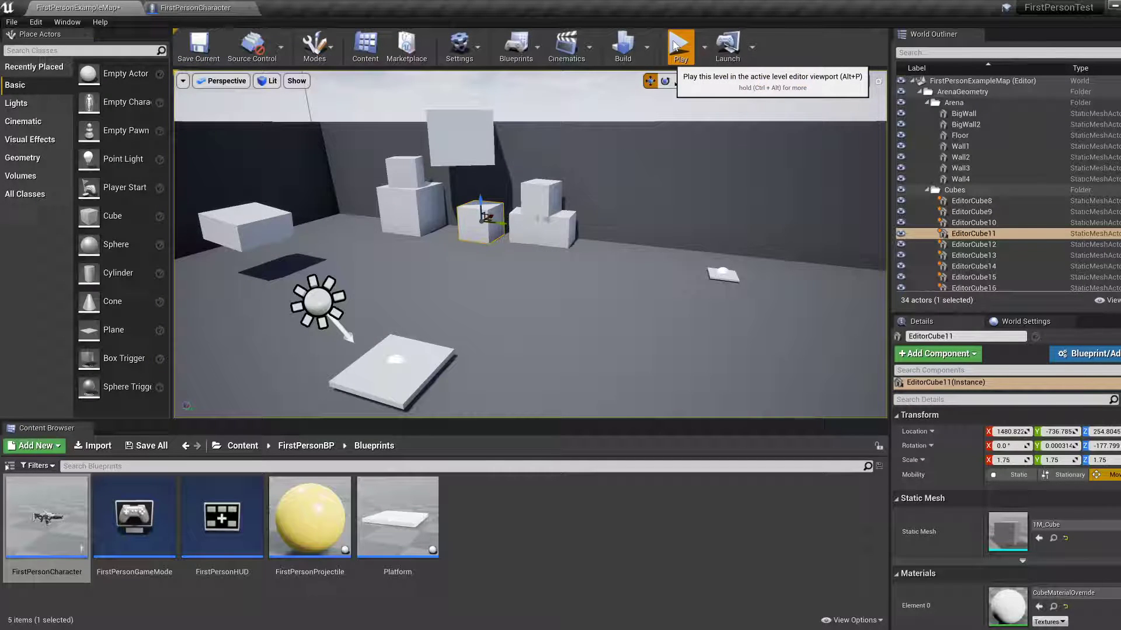
Step: Play the level in the editor and stop the session
{"action": "left_click", "coordinate": [678, 44]}
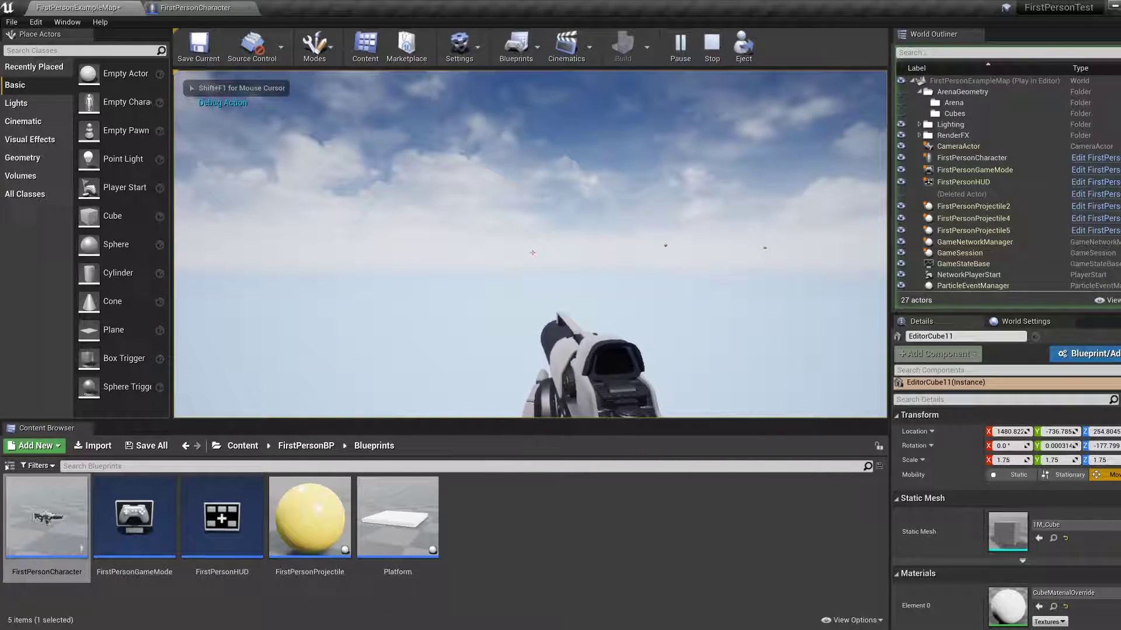
{"action": "left_click", "coordinate": [710, 47]}
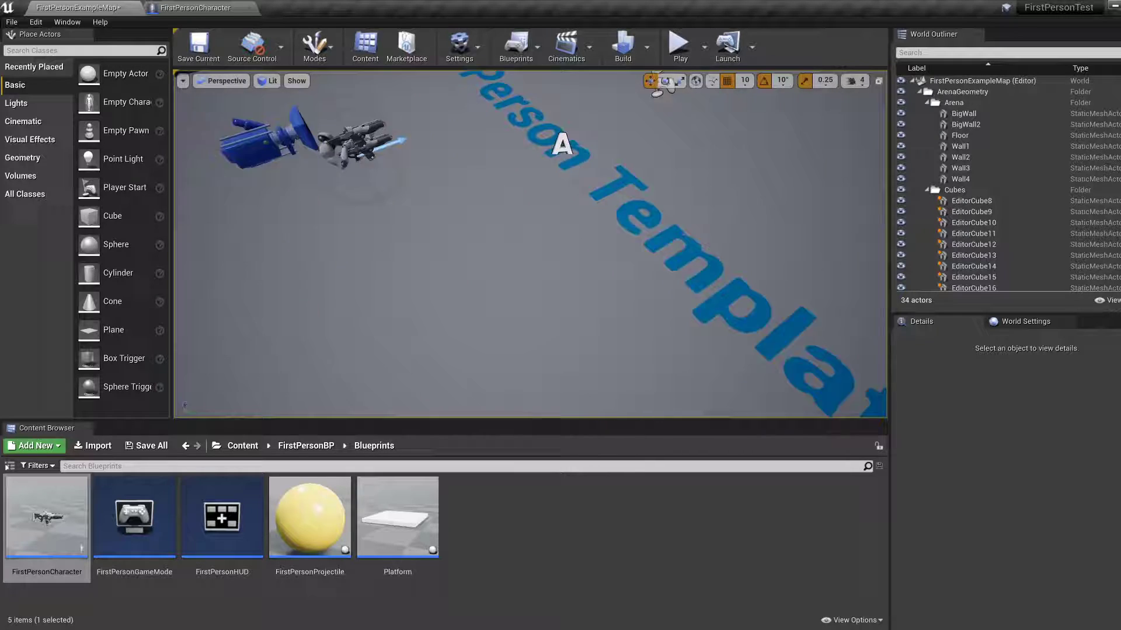
Step: Inspect the Platform and Platform2 actors, then bring FirstPersonCharacter back up
{"action": "left_click", "coordinate": [199, 7]}
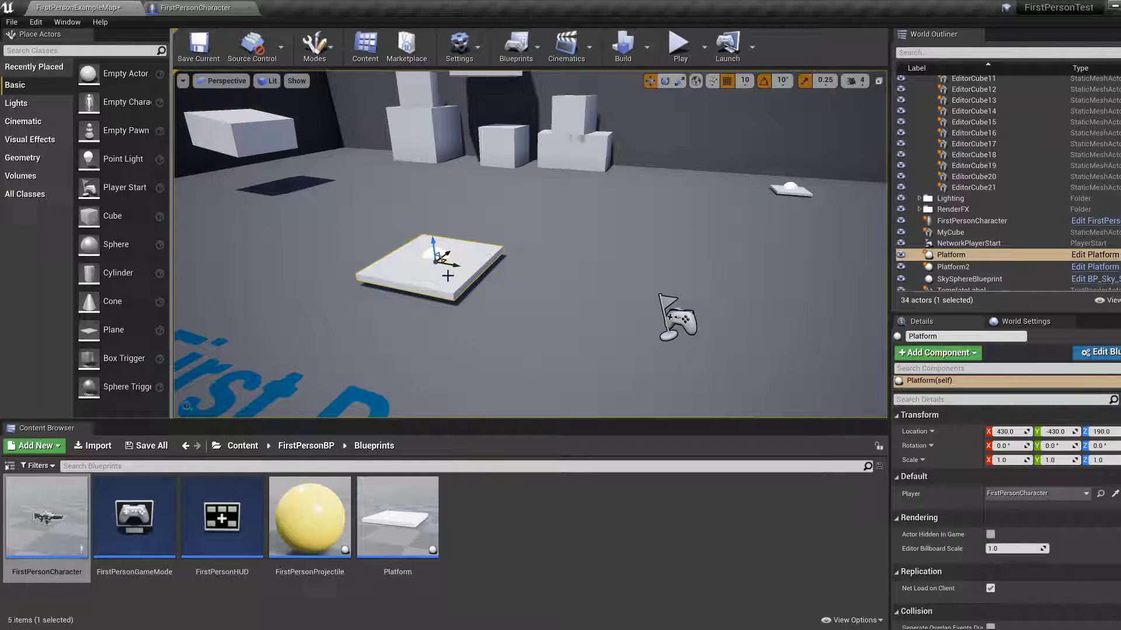
{"action": "left_click", "coordinate": [951, 267]}
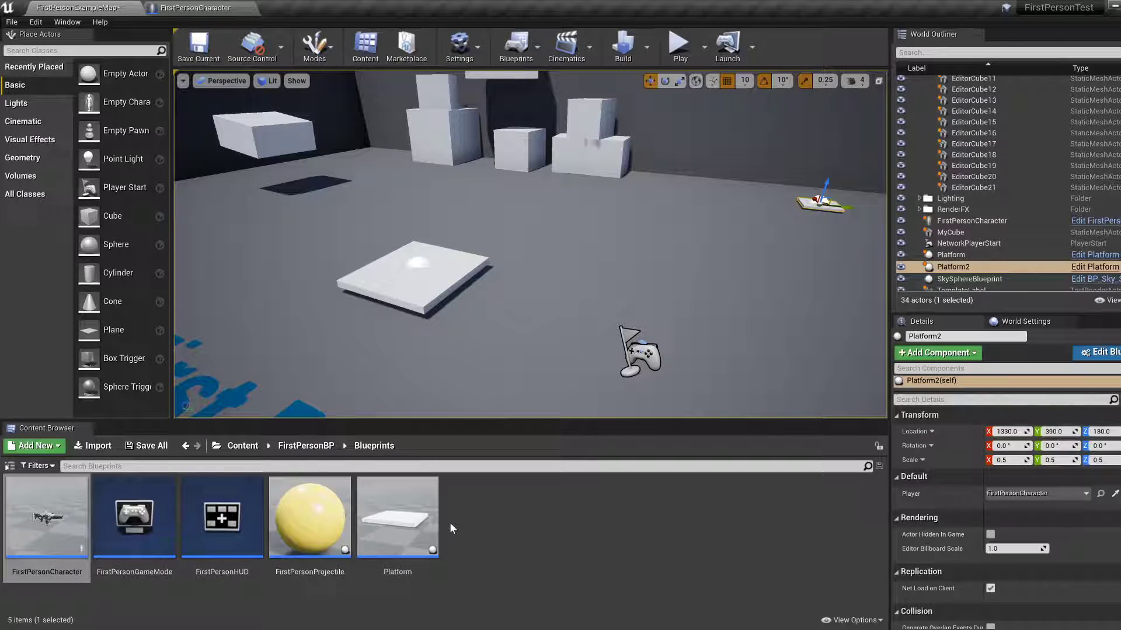
{"action": "mouse_move", "coordinate": [409, 511]}
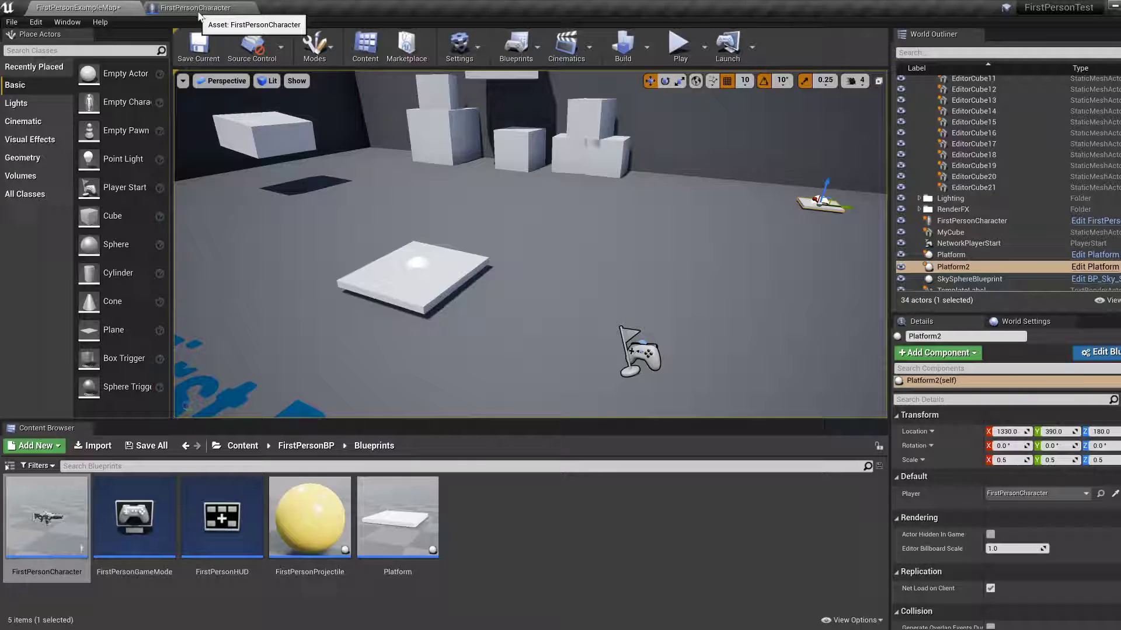
{"action": "left_click", "coordinate": [194, 7]}
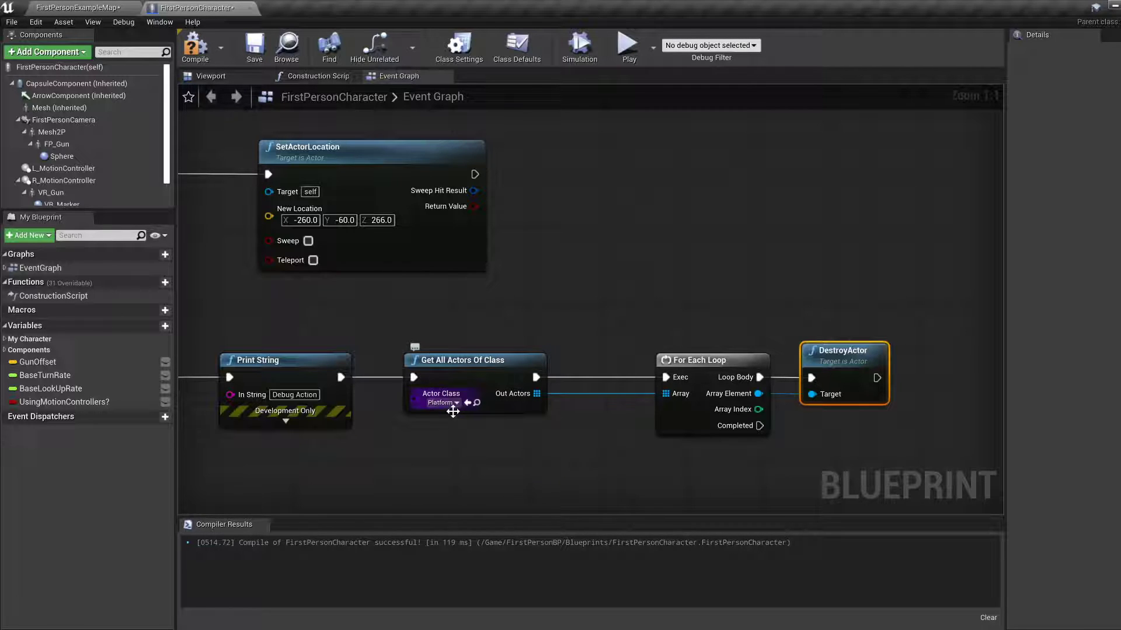
{"action": "mouse_move", "coordinate": [445, 414]}
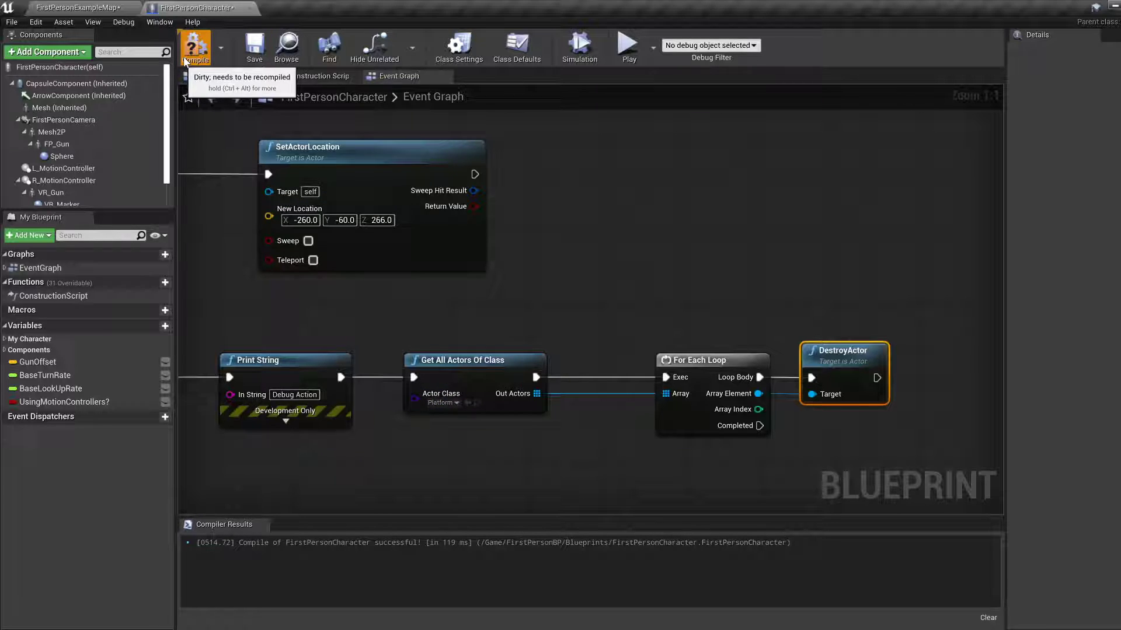
Step: Compile the blueprint and reset the Get All Actors Of Class to the Platform class
{"action": "left_click", "coordinate": [195, 47]}
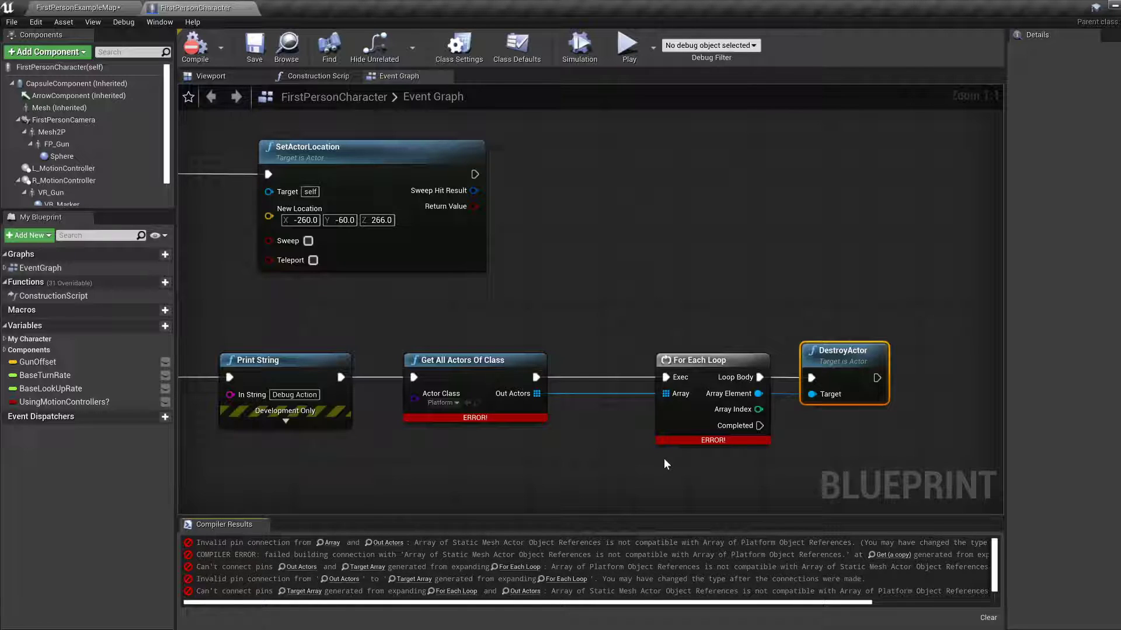
{"action": "mouse_move", "coordinate": [764, 487]}
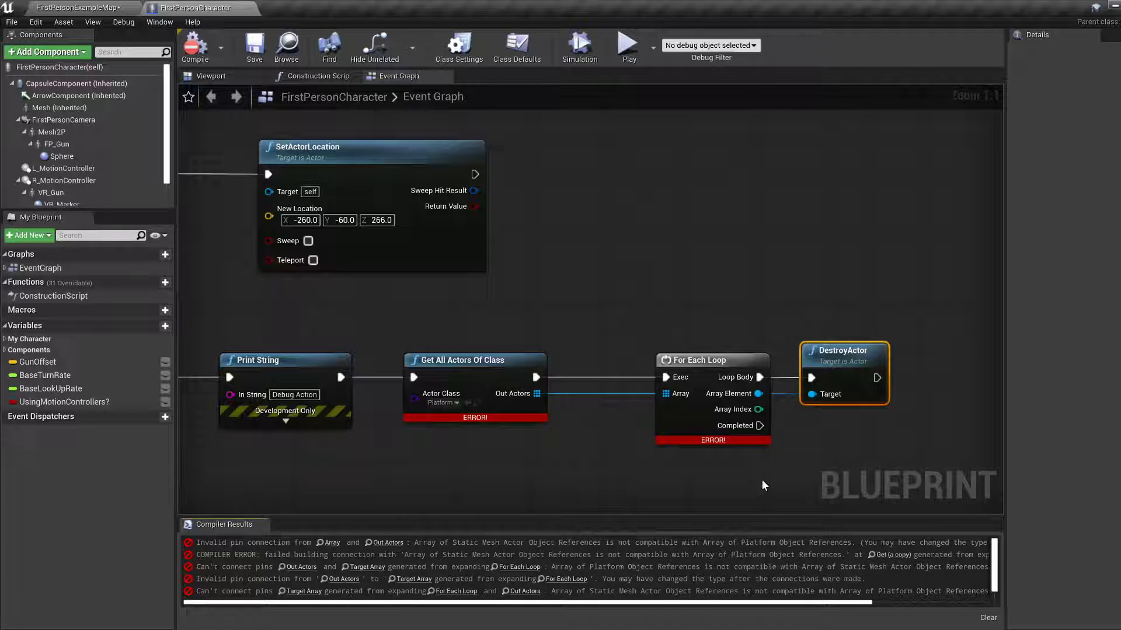
{"action": "mouse_move", "coordinate": [441, 402]}
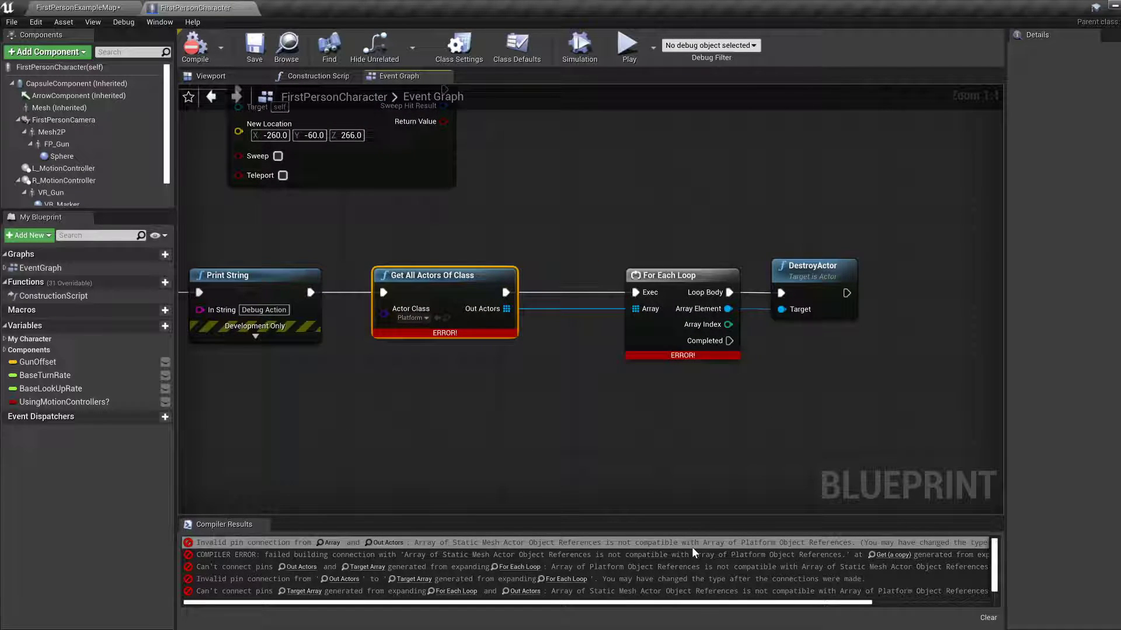
{"action": "mouse_move", "coordinate": [410, 318]}
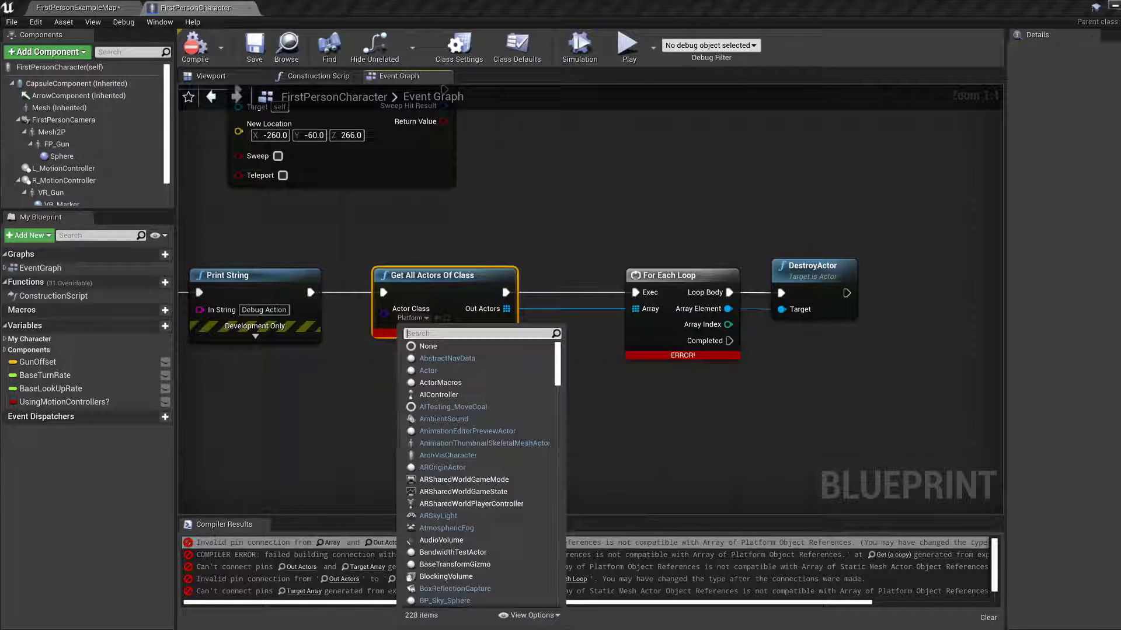
{"action": "type", "text": "pla"}
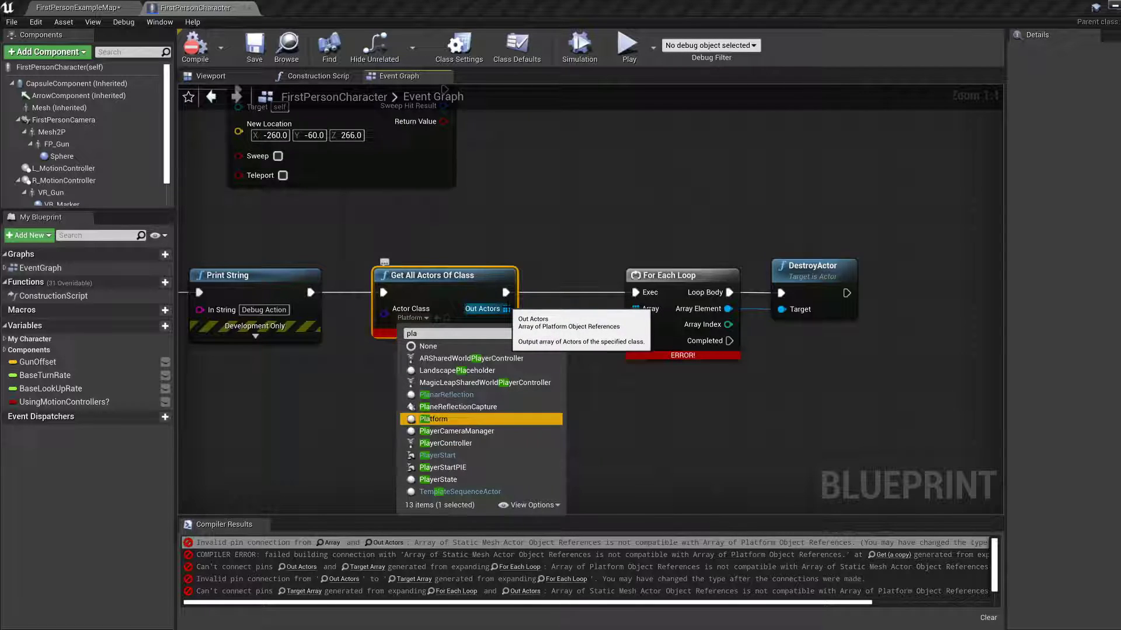
{"action": "left_click", "coordinate": [434, 419]}
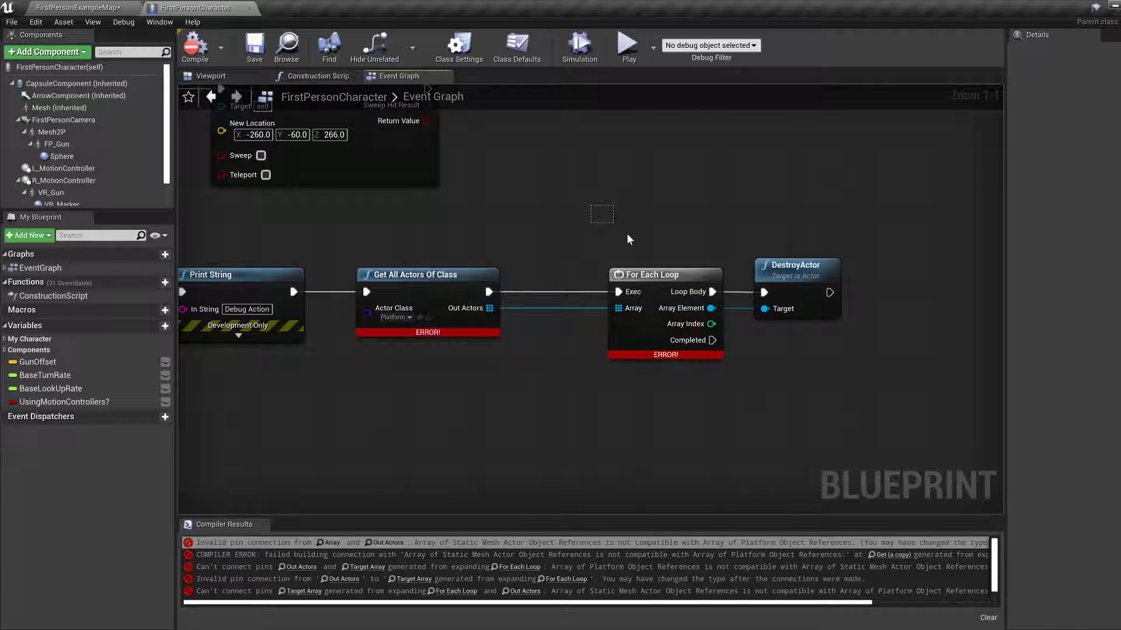
{"action": "mouse_move", "coordinate": [665, 274]}
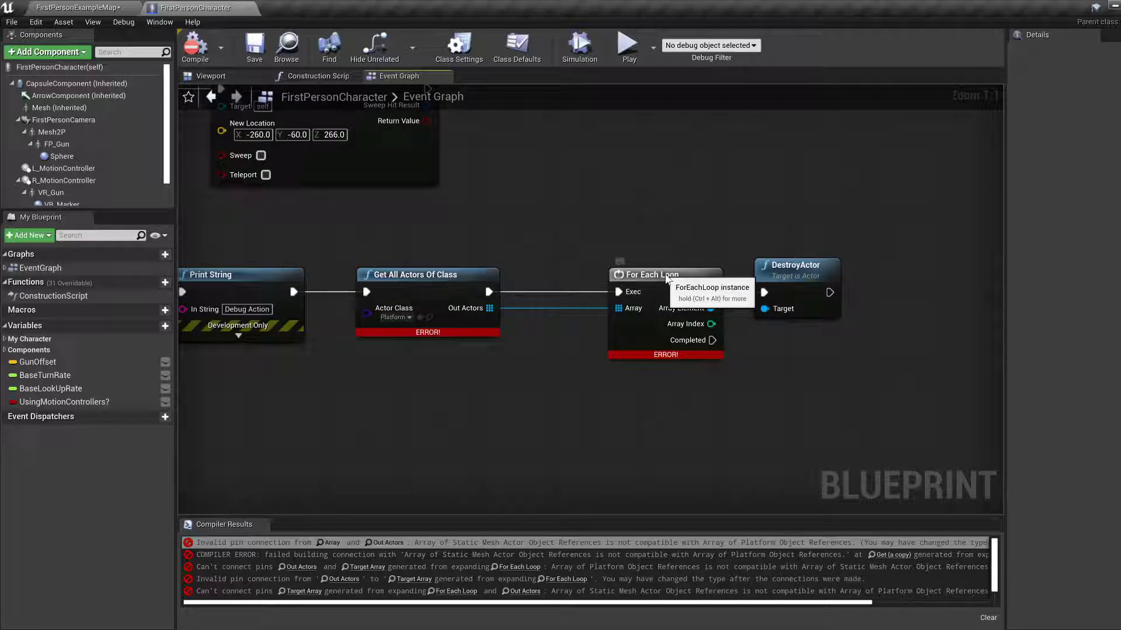
Step: Replace the broken For Each Loop with a fresh one over the Platform array and save
{"action": "left_click", "coordinate": [664, 274]}
{"action": "type", "text": "forea"}
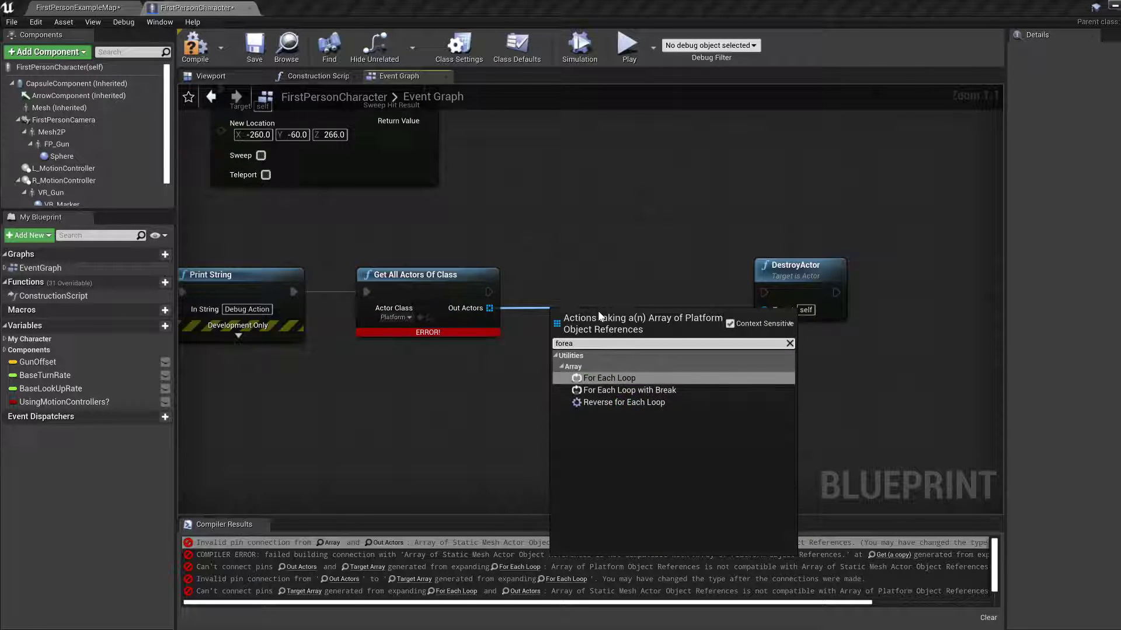
{"action": "left_click", "coordinate": [608, 378]}
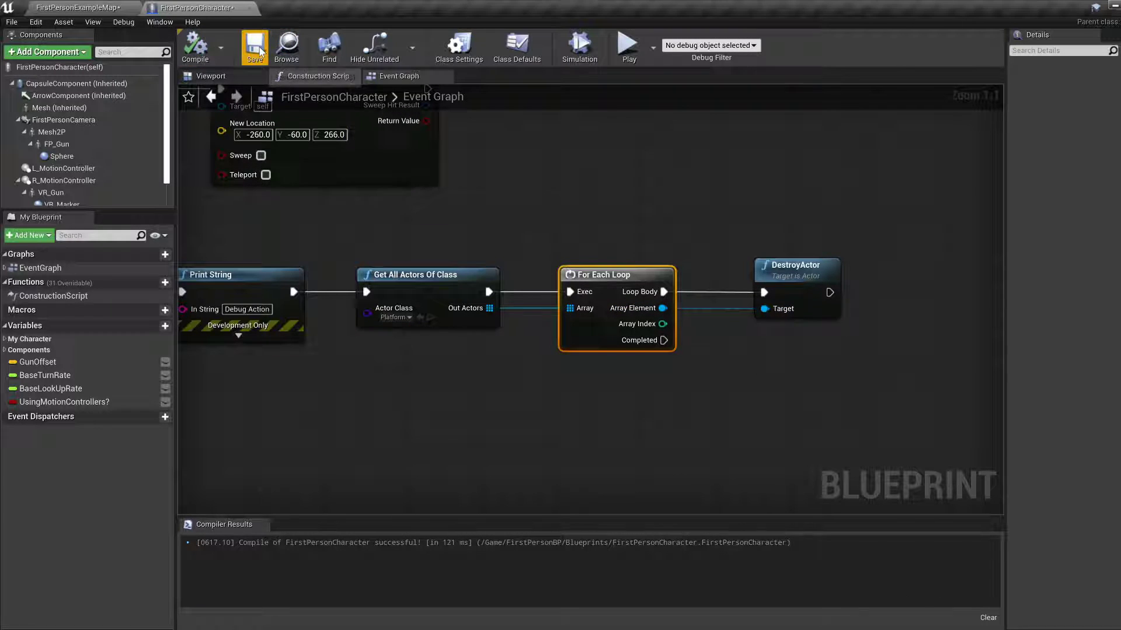
{"action": "left_click", "coordinate": [255, 46]}
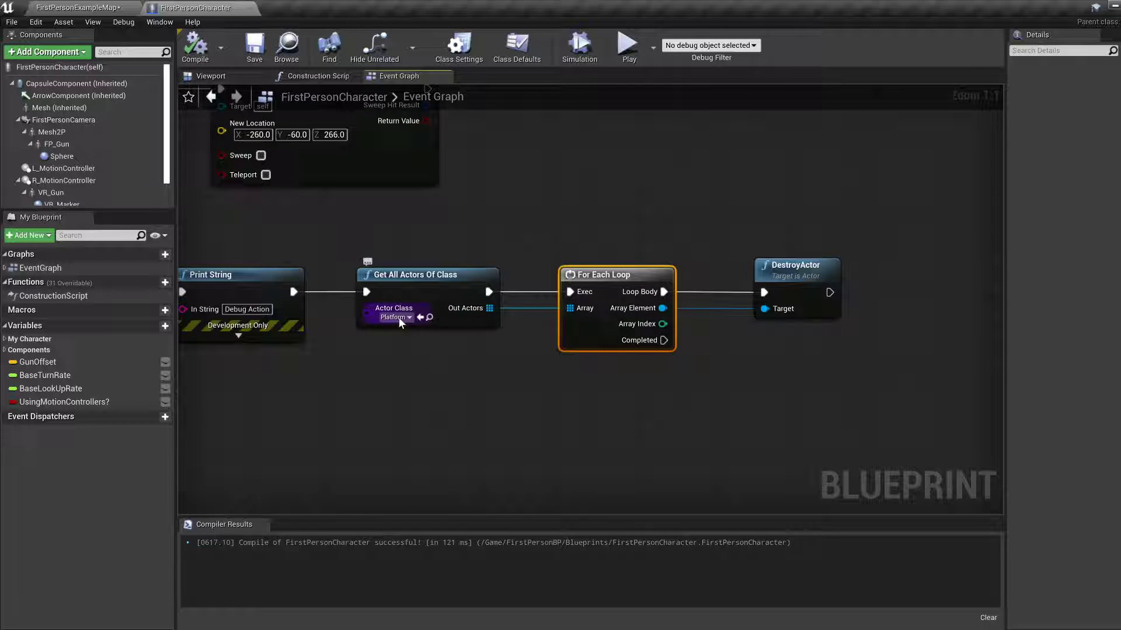
{"action": "mouse_move", "coordinate": [640, 274]}
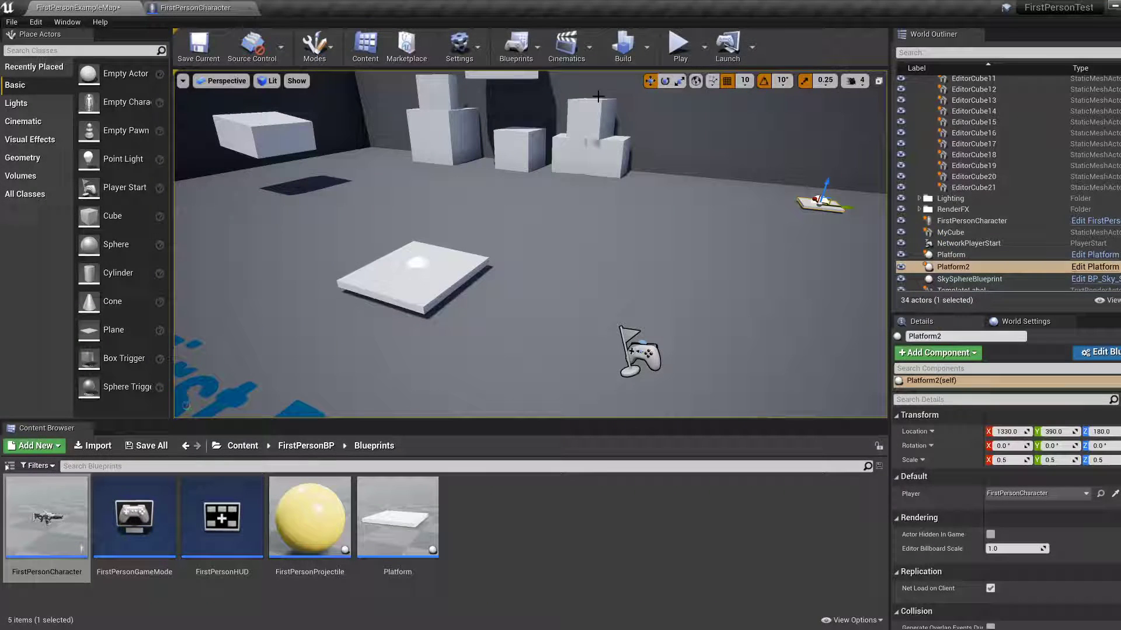
{"action": "mouse_move", "coordinate": [679, 43]}
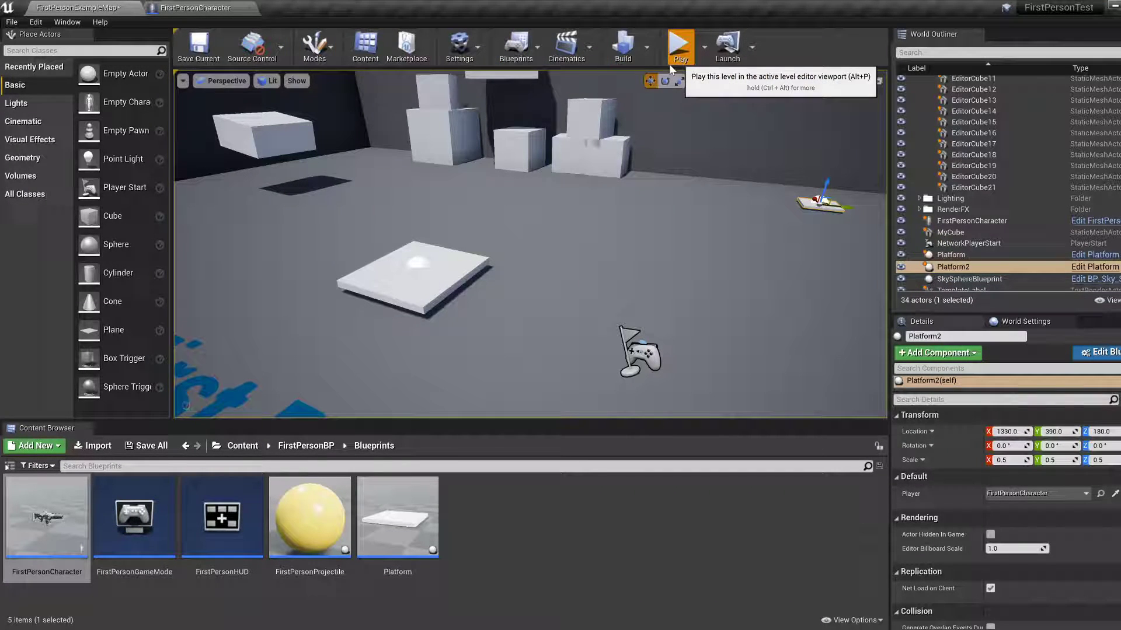
Step: Play-test the level to try the platform-destroying logic, then stop
{"action": "left_click", "coordinate": [679, 45]}
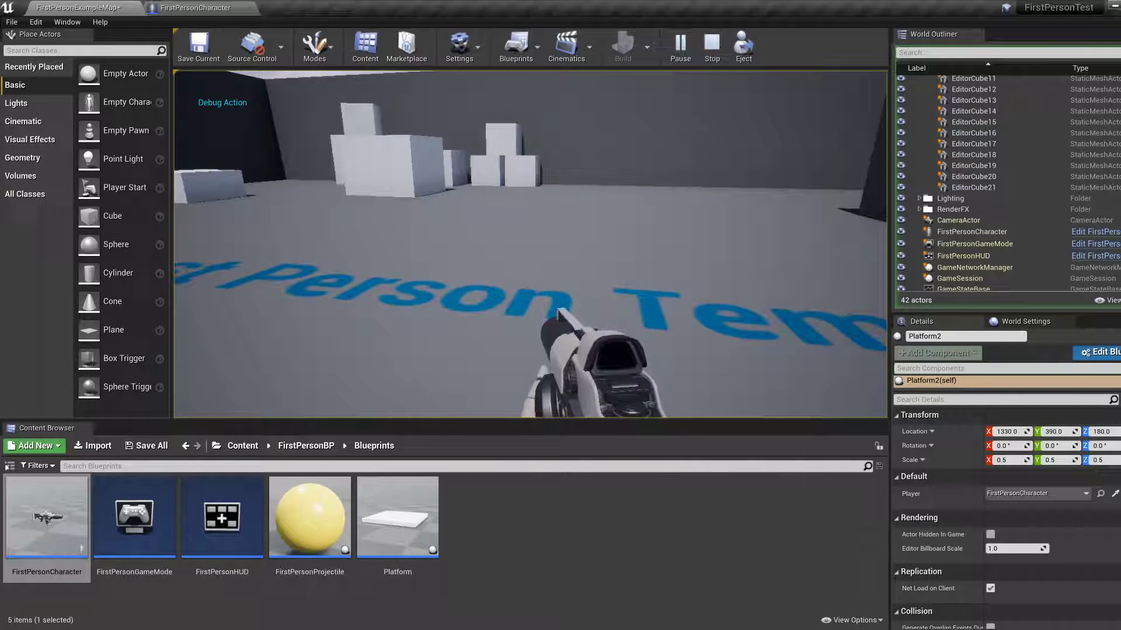
{"action": "left_click", "coordinate": [710, 47]}
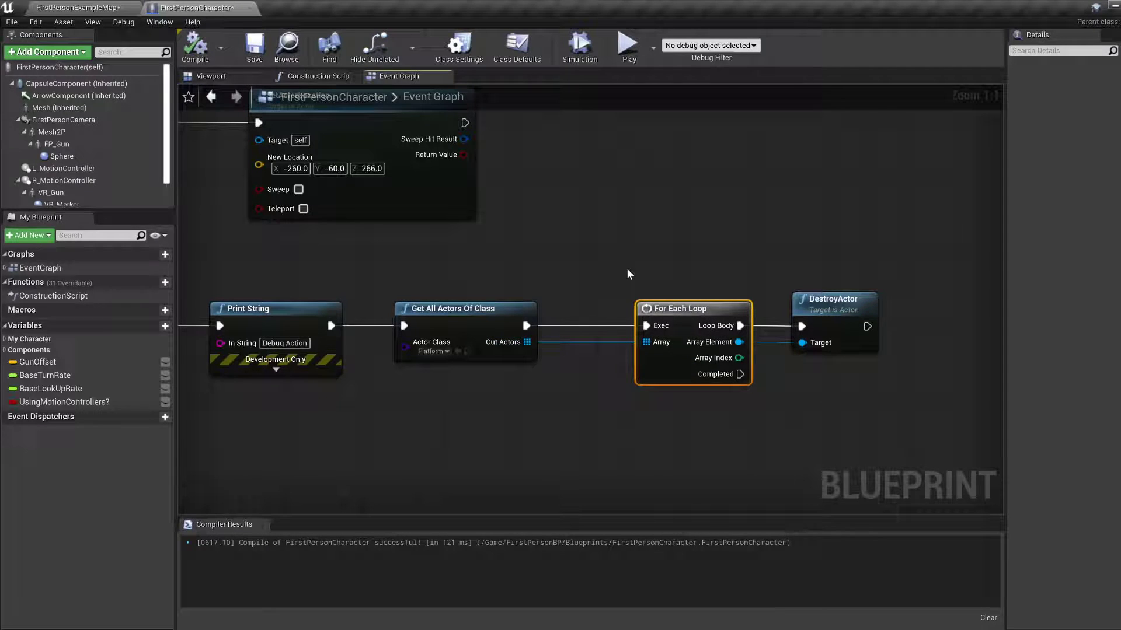
{"action": "mouse_move", "coordinate": [605, 282]}
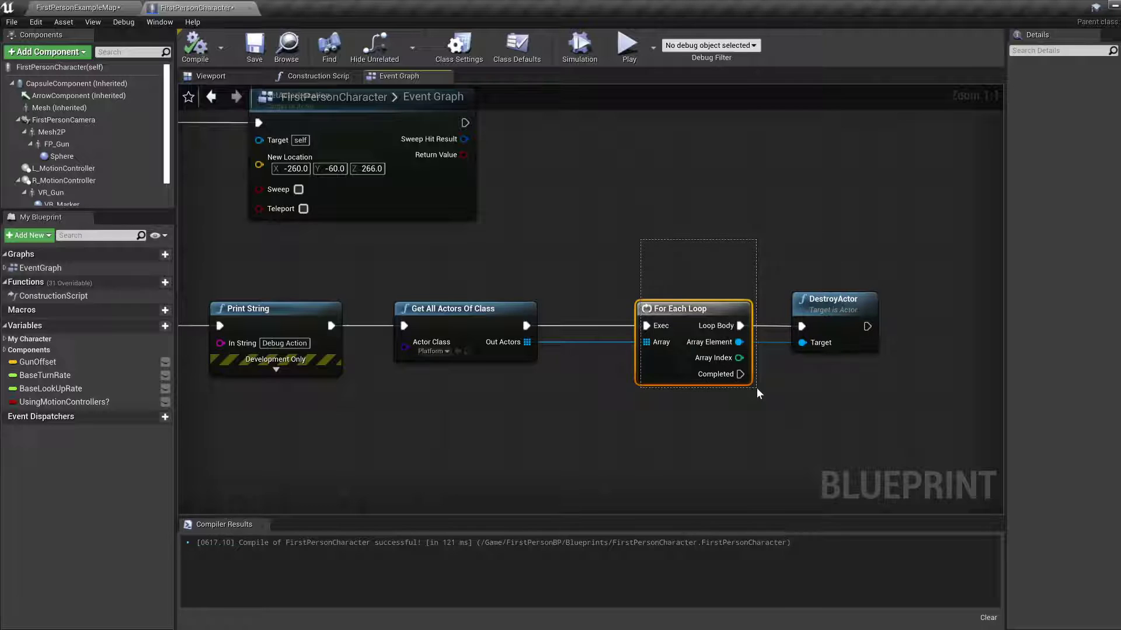
{"action": "mouse_move", "coordinate": [704, 293]}
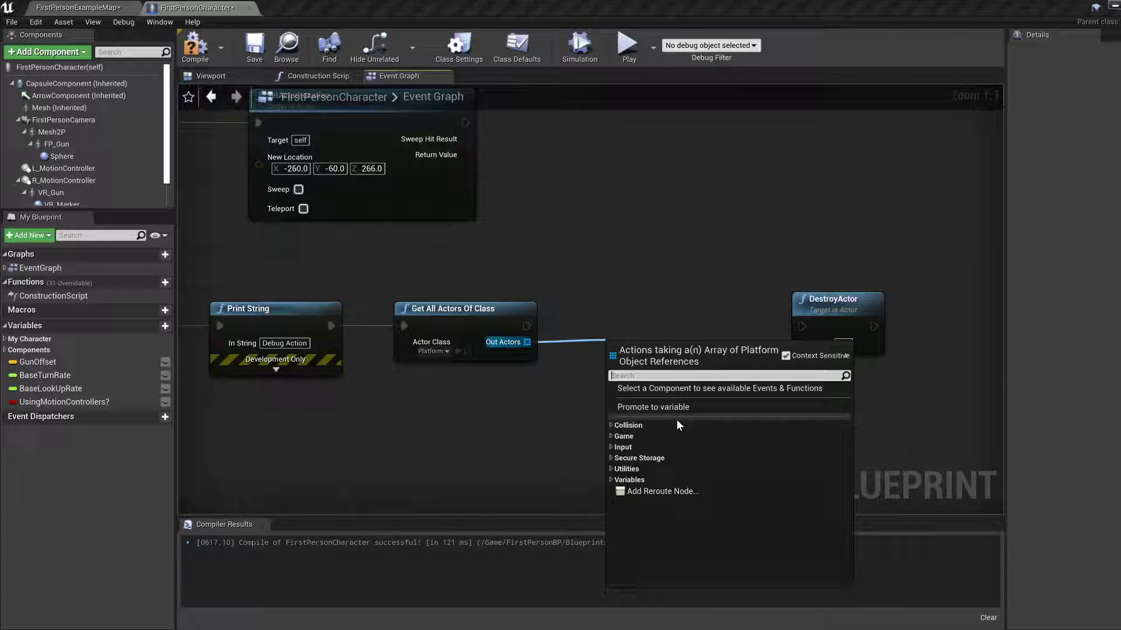
Step: Add a Get (a copy) node at index 0 from Out Actors and position it beside Get All Actors Of Class
{"action": "left_click", "coordinate": [626, 469]}
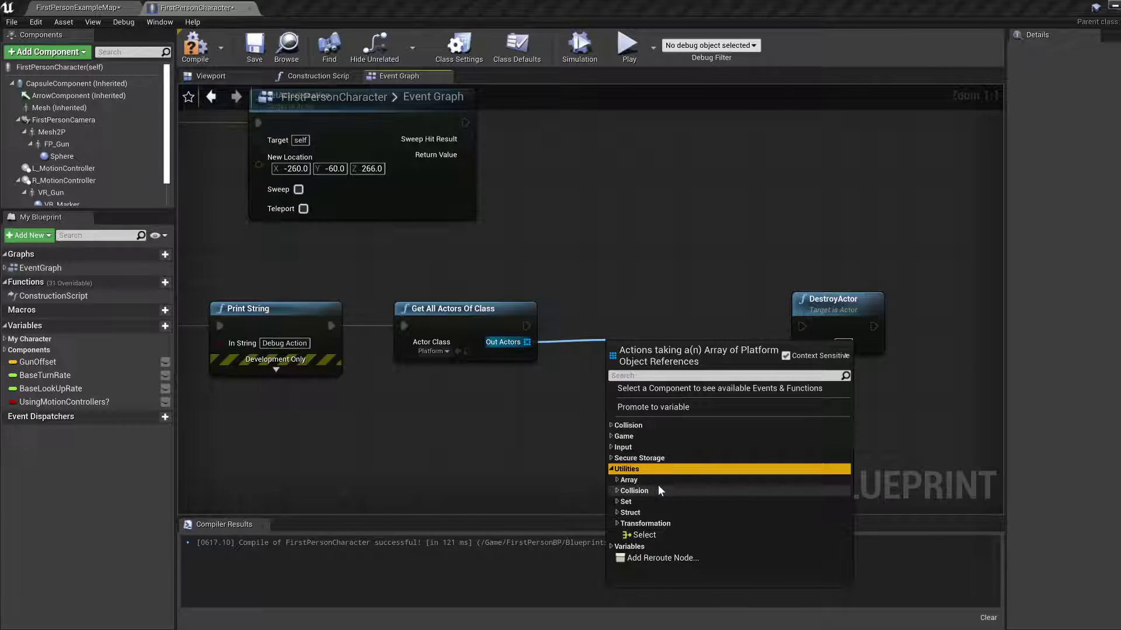
{"action": "left_click", "coordinate": [627, 480]}
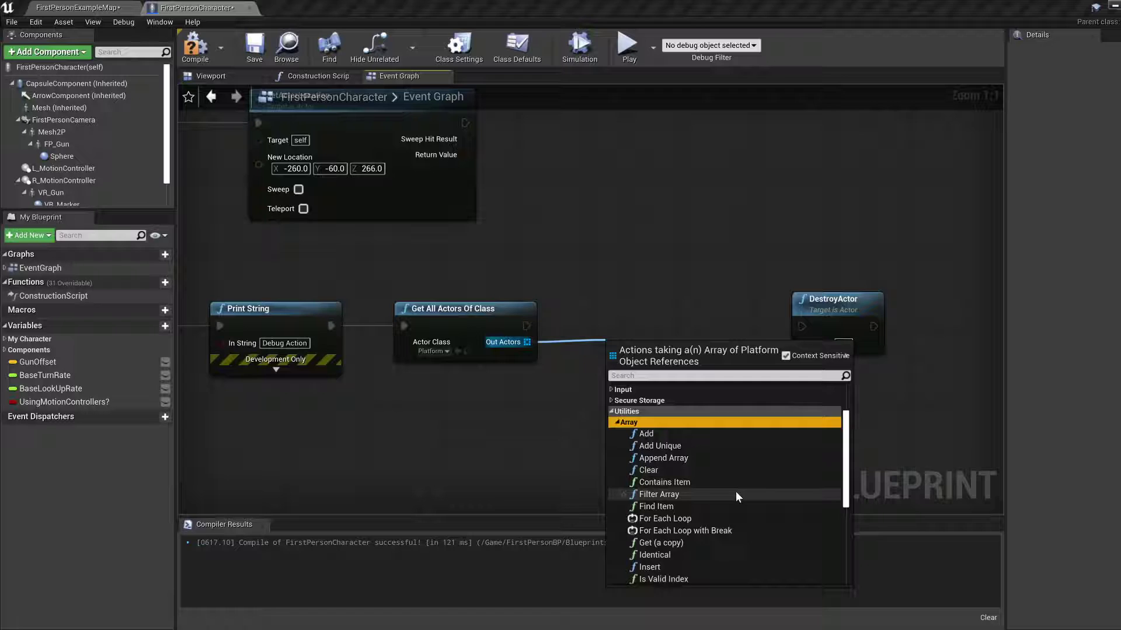
{"action": "scroll", "scroll_direction": "down", "scroll_amount": 3}
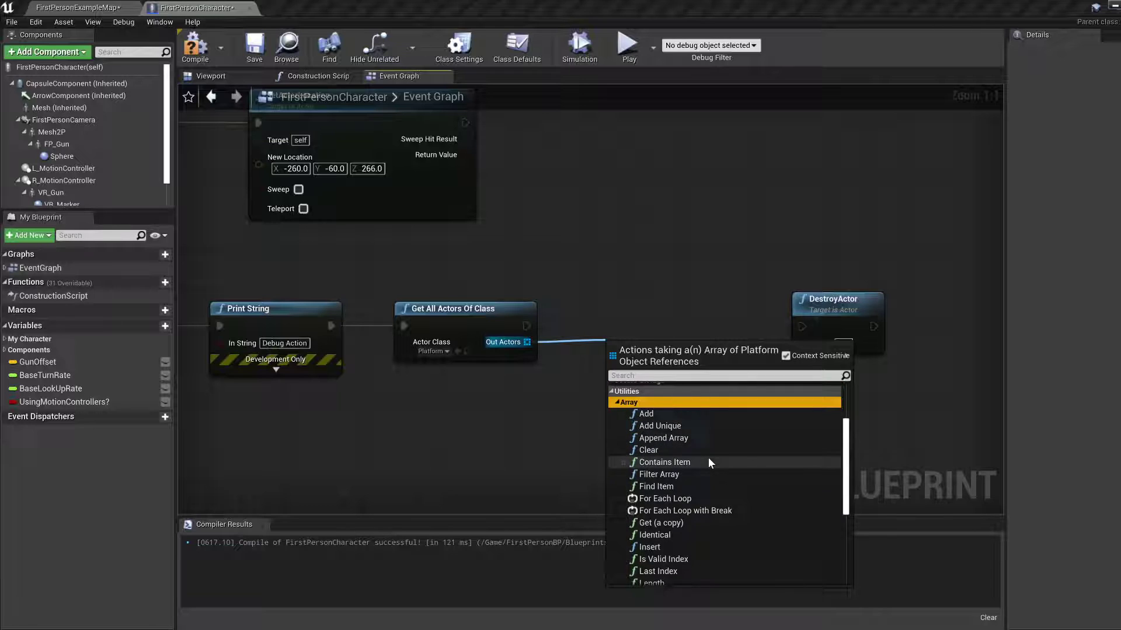
{"action": "mouse_move", "coordinate": [656, 487]}
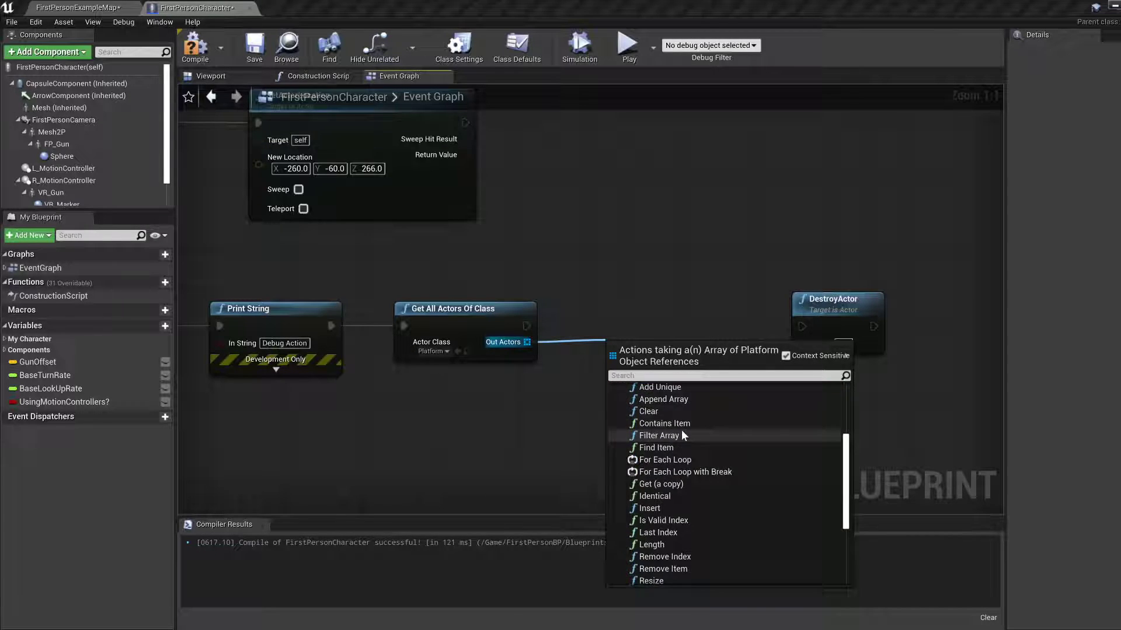
{"action": "scroll", "scroll_direction": "down", "scroll_amount": 3}
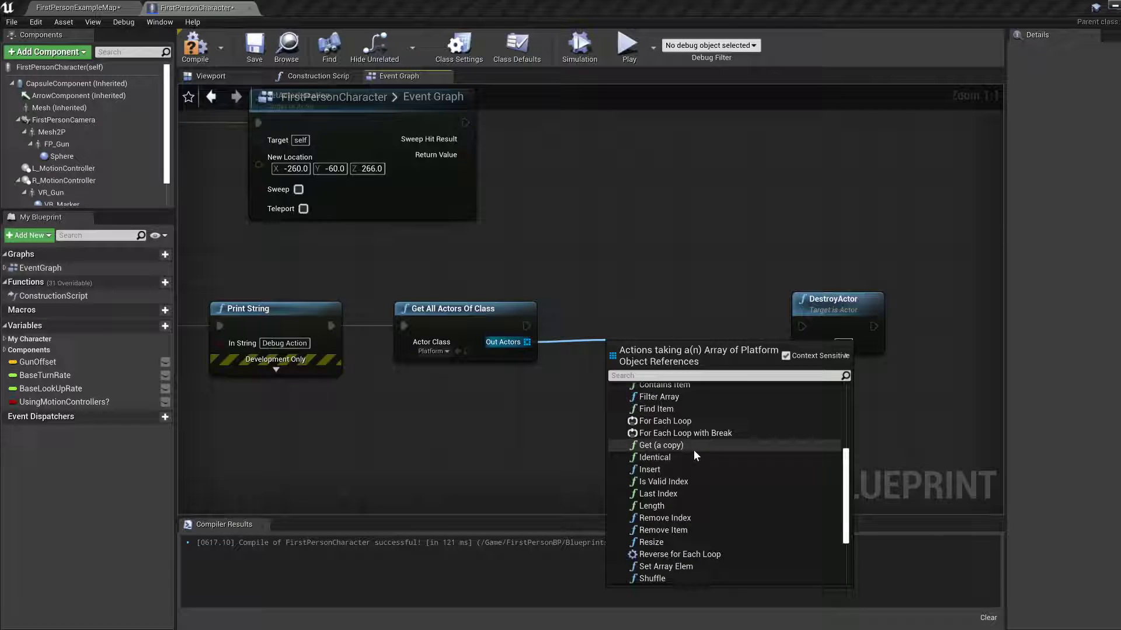
{"action": "mouse_move", "coordinate": [660, 446]}
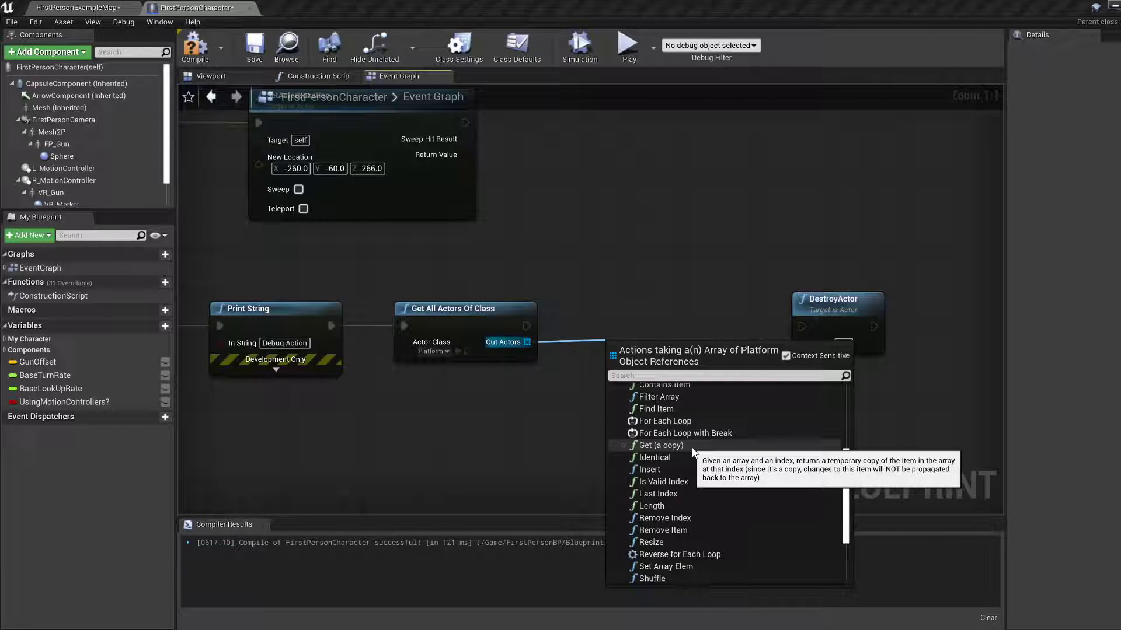
{"action": "left_click", "coordinate": [660, 445]}
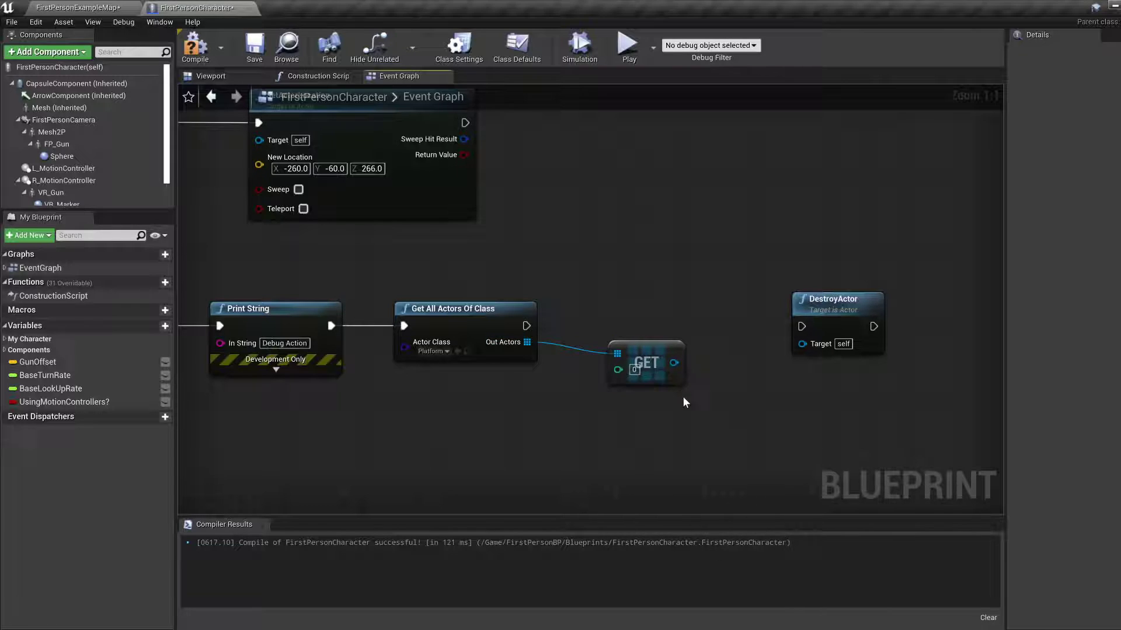
{"action": "left_click_drag", "start_coordinate": [644, 360], "coordinate": [617, 352]}
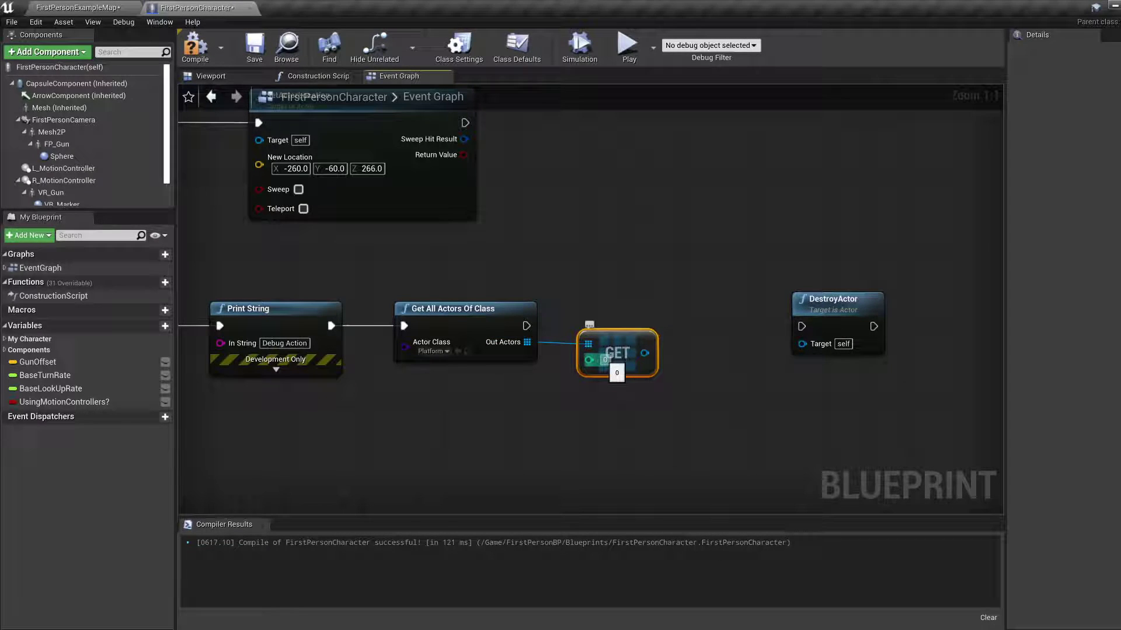
{"action": "mouse_move", "coordinate": [616, 354]}
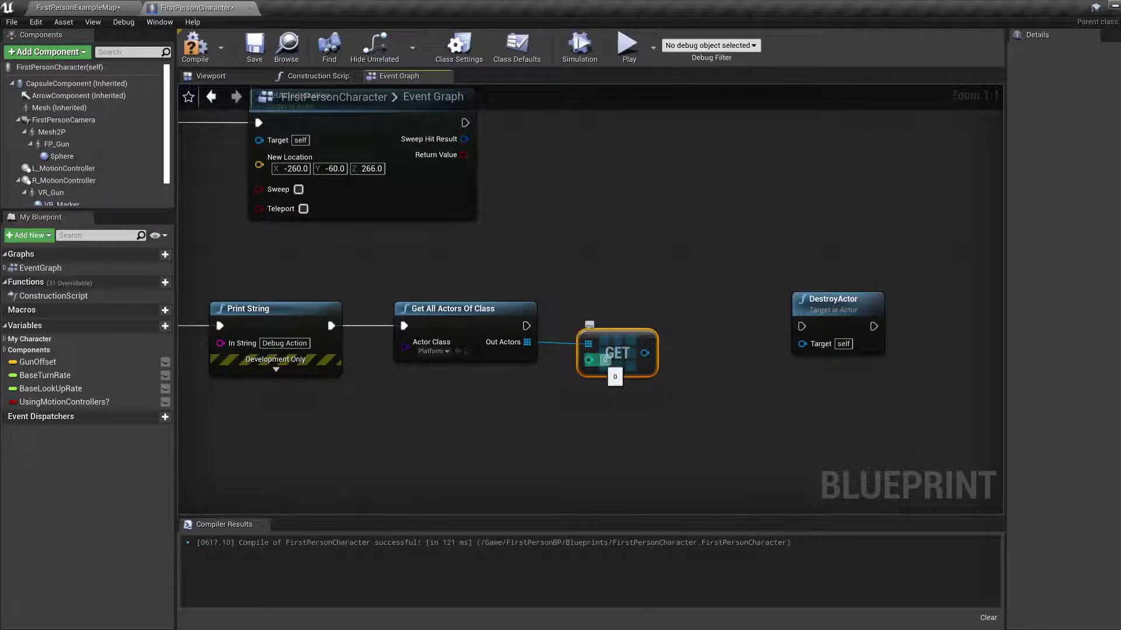
{"action": "mouse_move", "coordinate": [618, 336]}
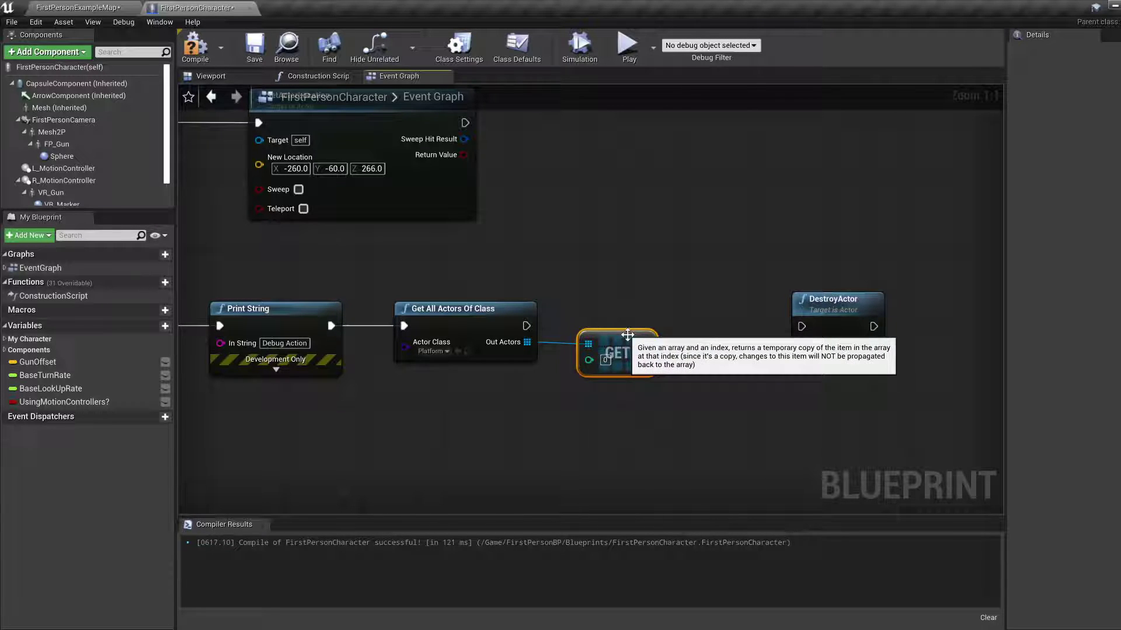
{"action": "mouse_move", "coordinate": [625, 339]}
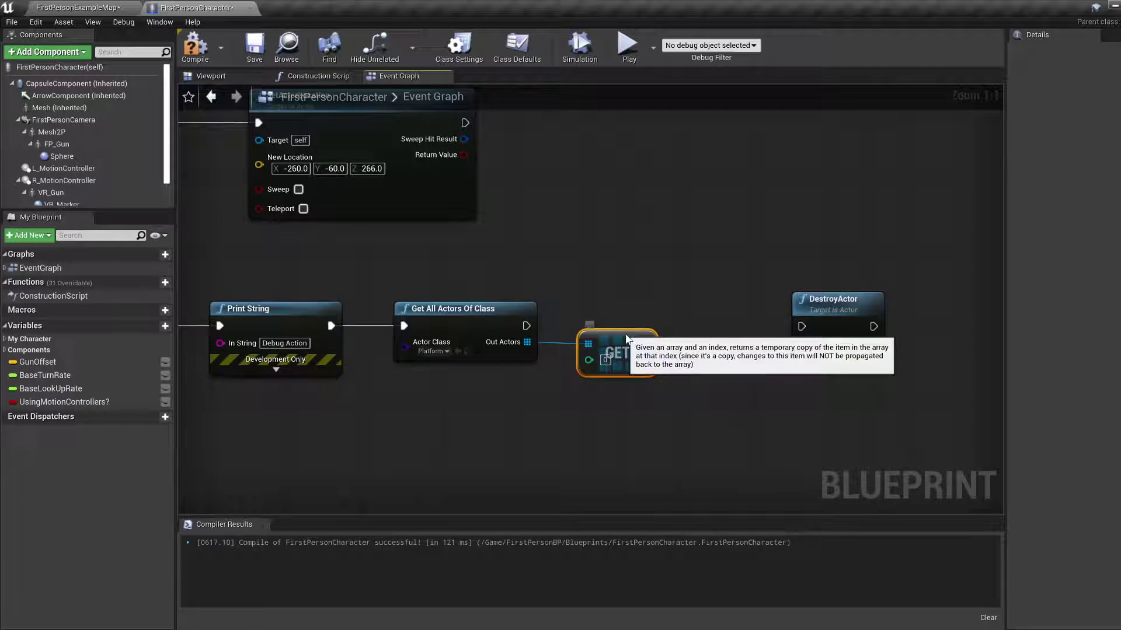
{"action": "left_click_drag", "start_coordinate": [617, 353], "coordinate": [646, 372]}
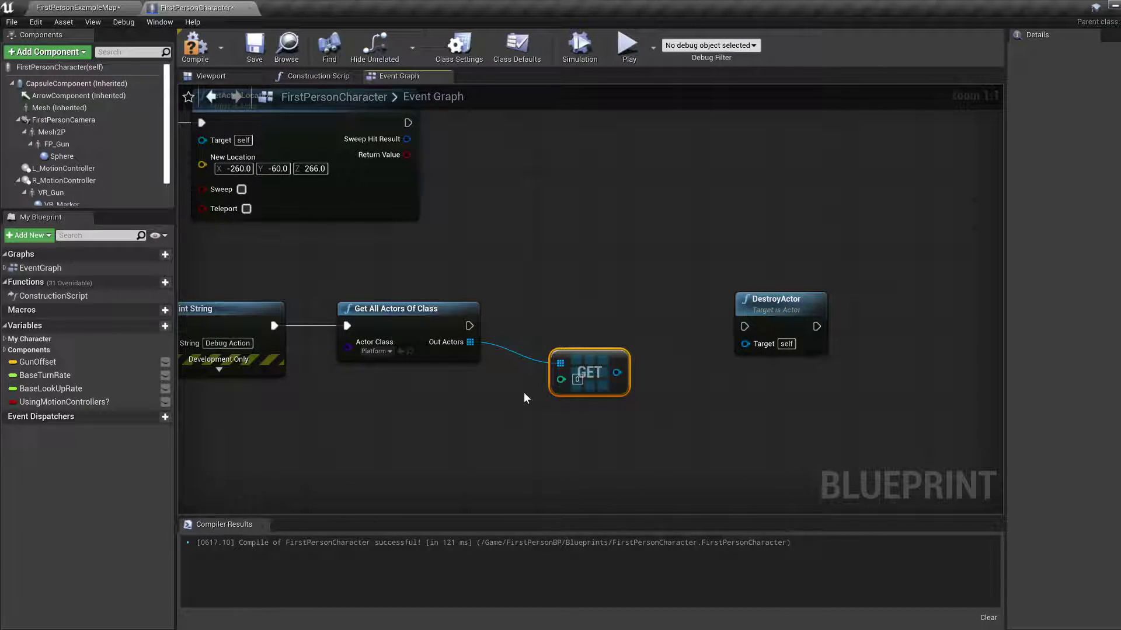
Step: Add a Length node on the Out Actors array and feed it into an Integer > 0 comparison
{"action": "left_click_drag", "start_coordinate": [617, 373], "coordinate": [515, 442]}
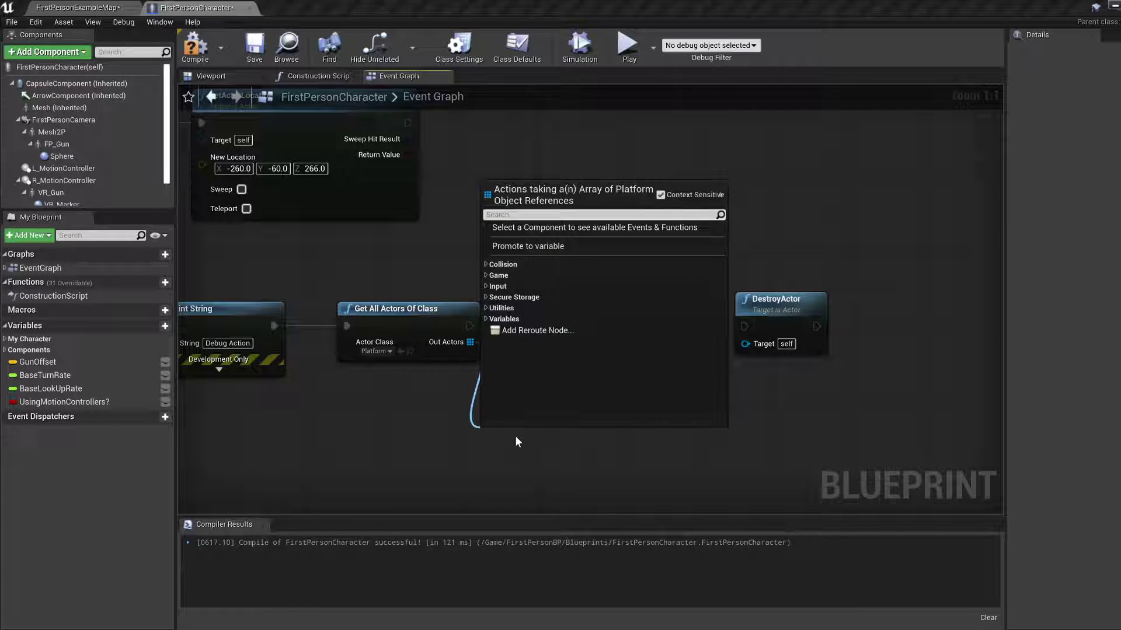
{"action": "type", "text": "length"}
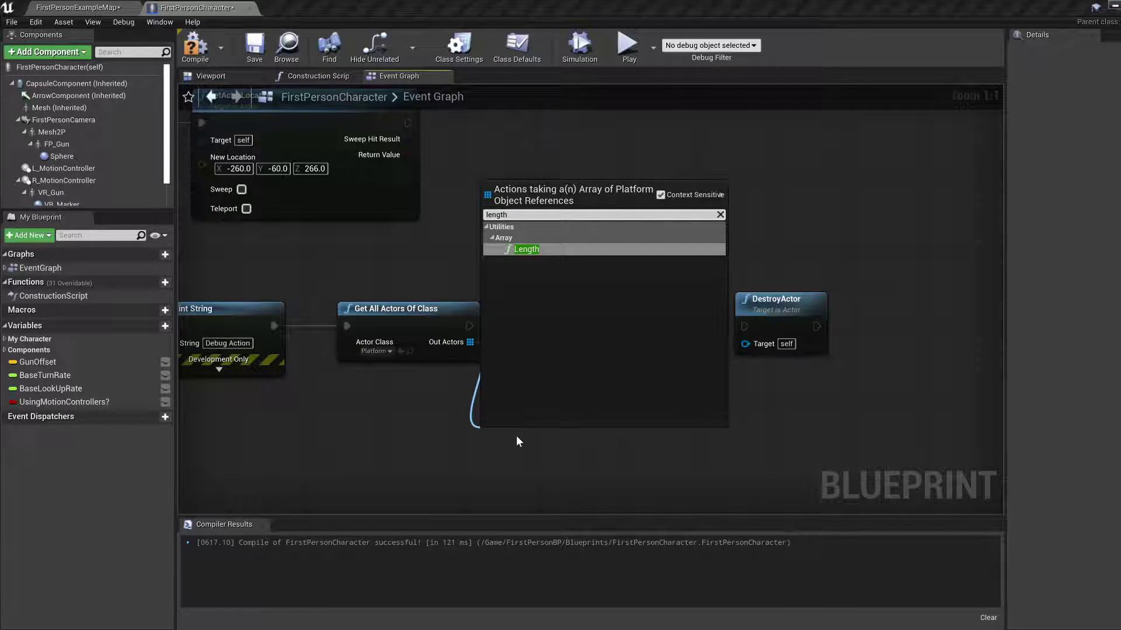
{"action": "left_click", "coordinate": [526, 249]}
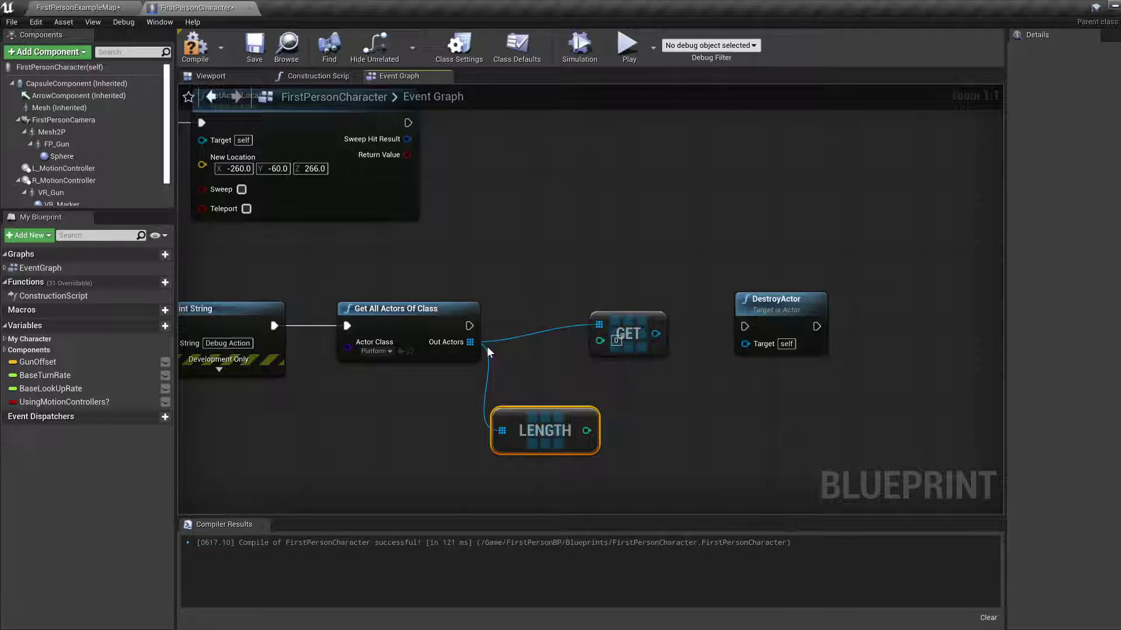
{"action": "mouse_move", "coordinate": [464, 342]}
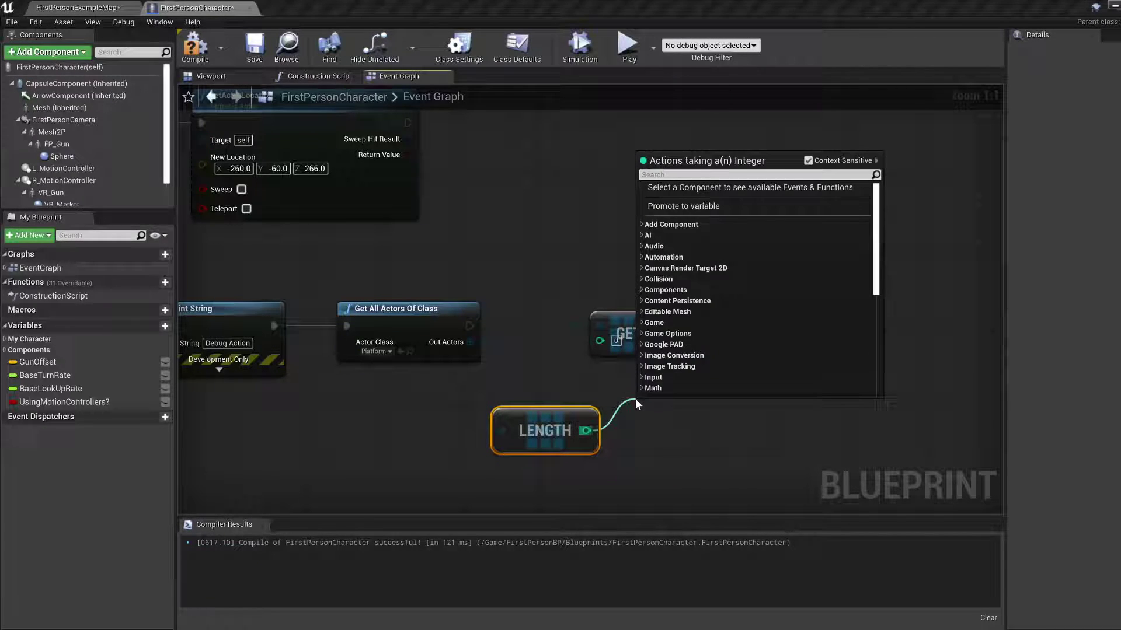
{"action": "type", "text": "great"}
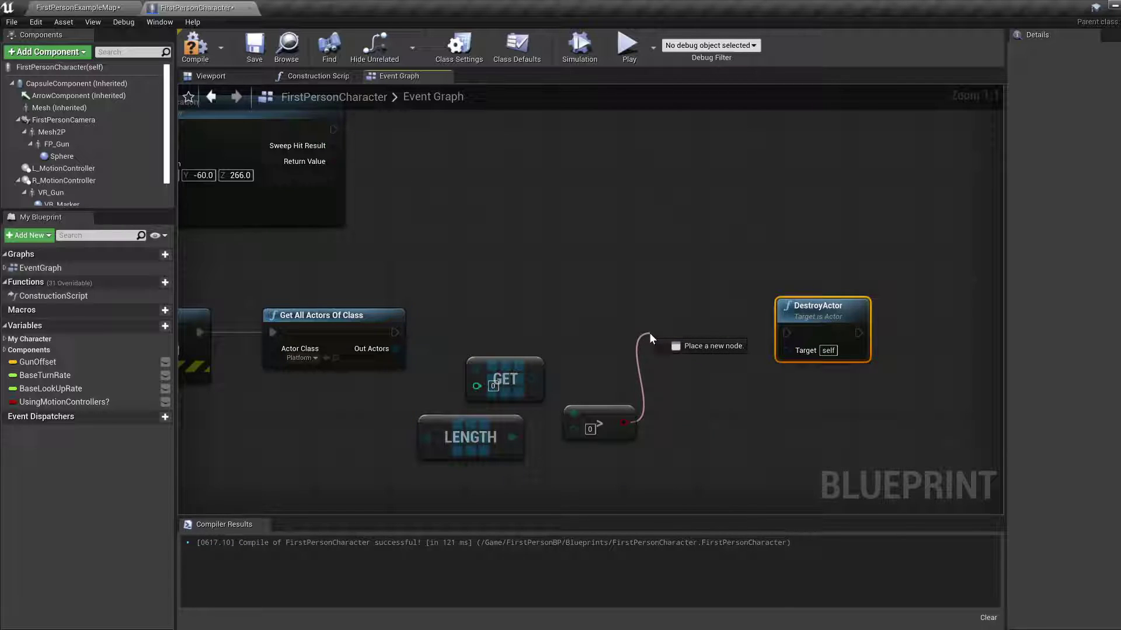
Step: Add a Branch from the comparison and wire its True path into DestroyActor targeting element 0
{"action": "type", "text": "bran"}
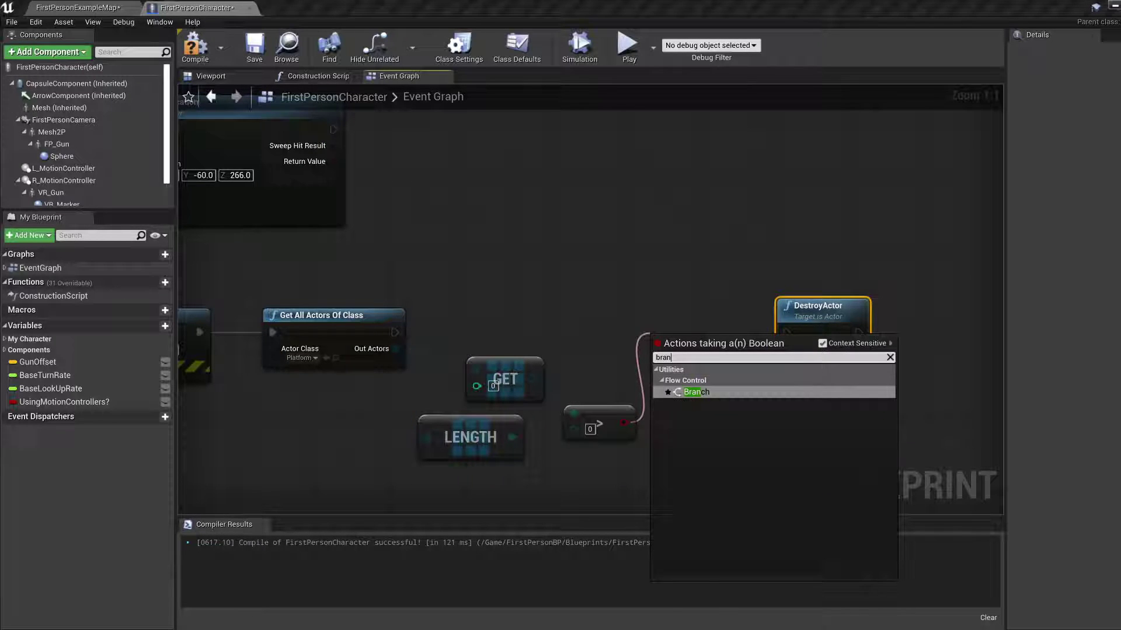
{"action": "left_click", "coordinate": [694, 391]}
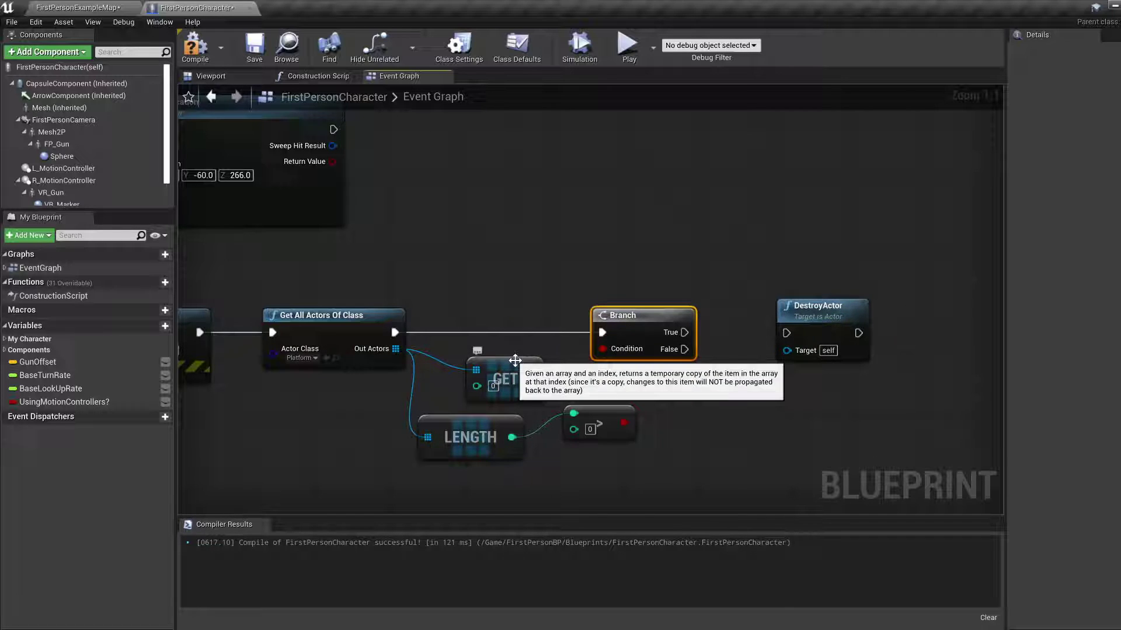
{"action": "mouse_move", "coordinate": [688, 336]}
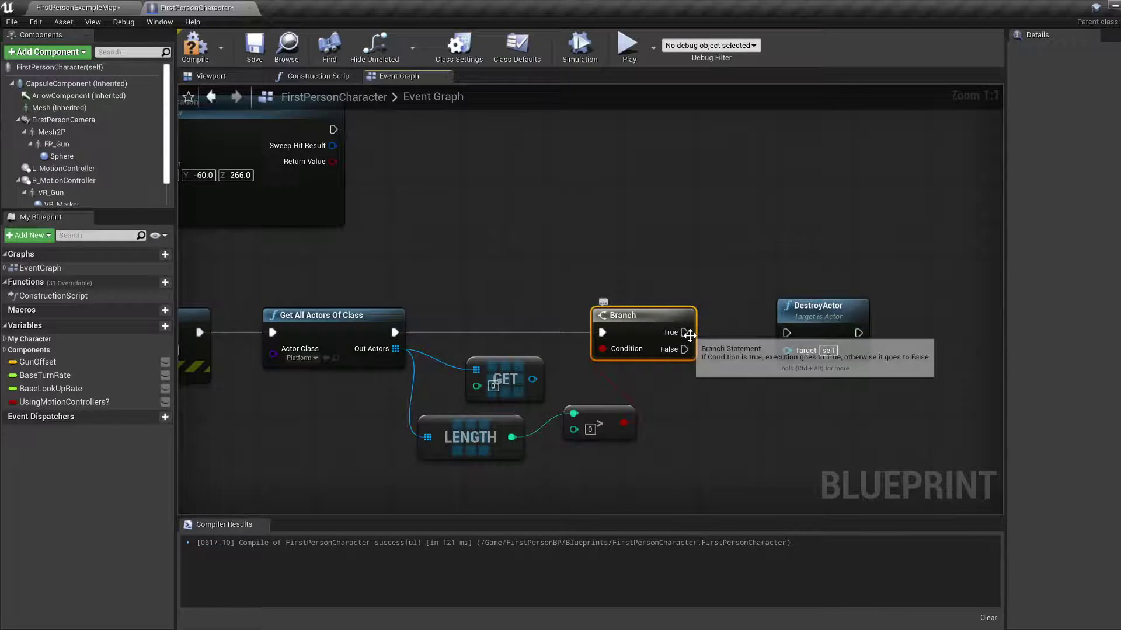
{"action": "mouse_move", "coordinate": [682, 331]}
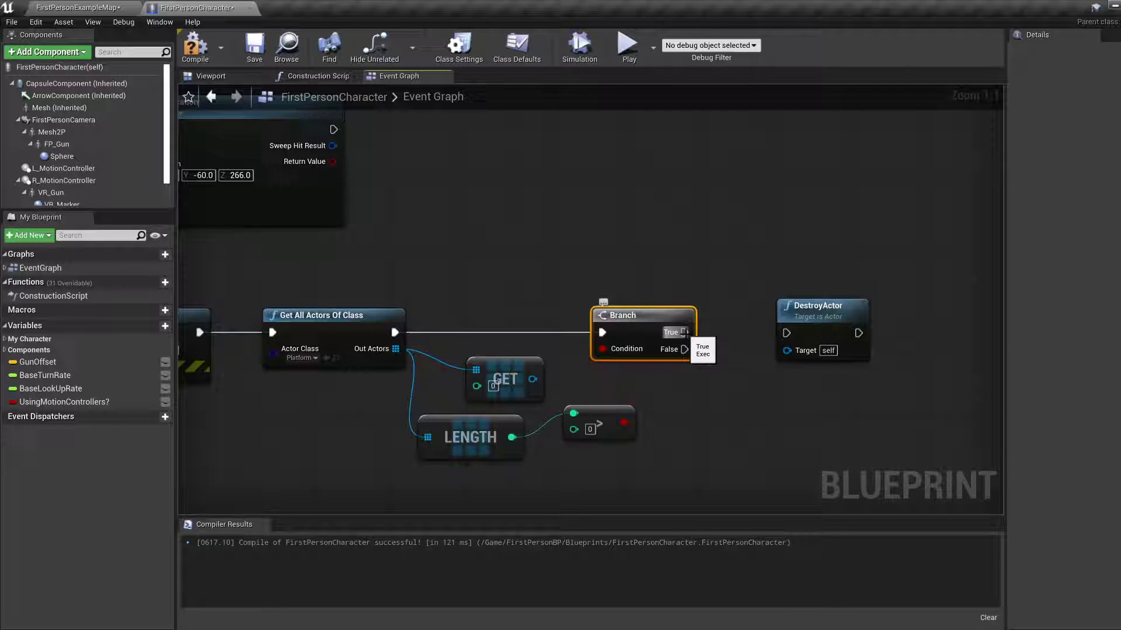
{"action": "mouse_move", "coordinate": [420, 406]}
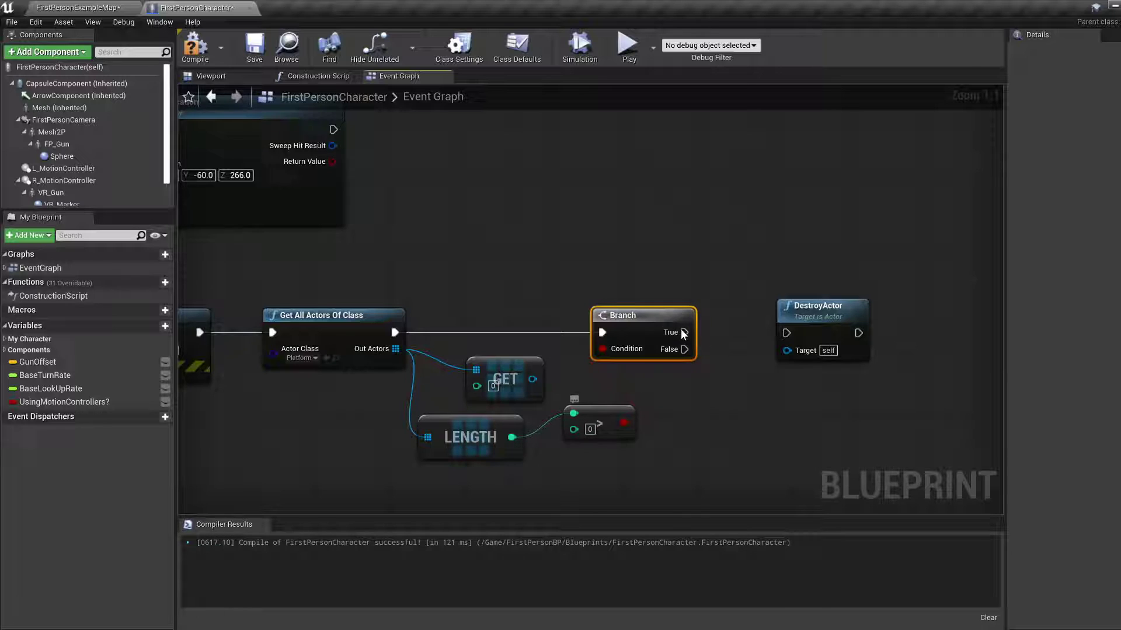
{"action": "left_click_drag", "start_coordinate": [684, 332], "coordinate": [786, 332]}
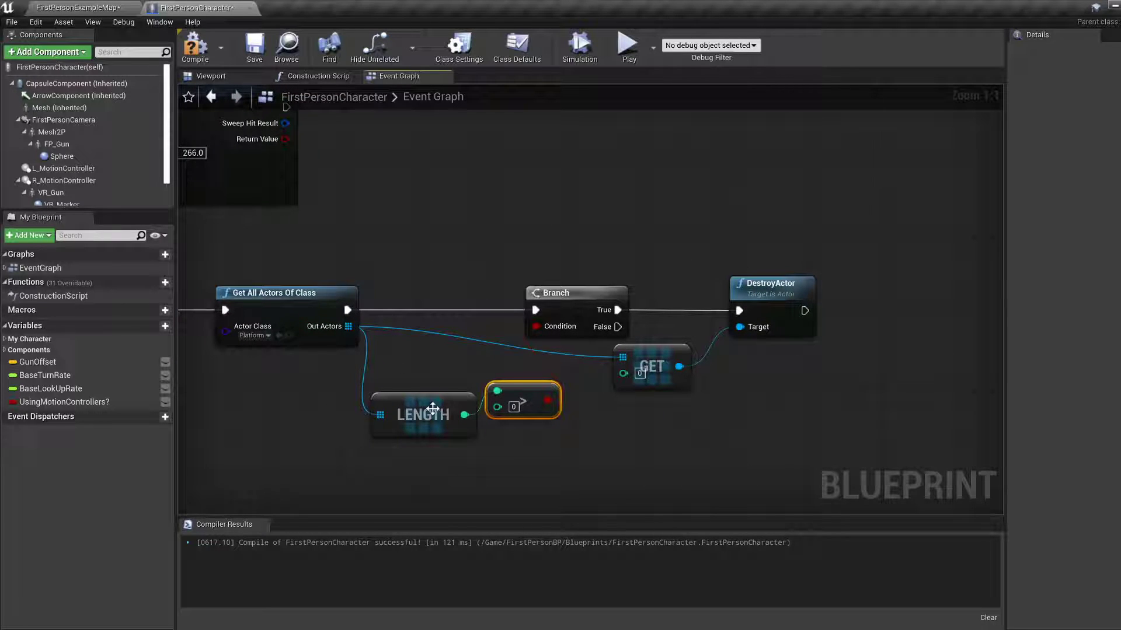
{"action": "left_click", "coordinate": [255, 46]}
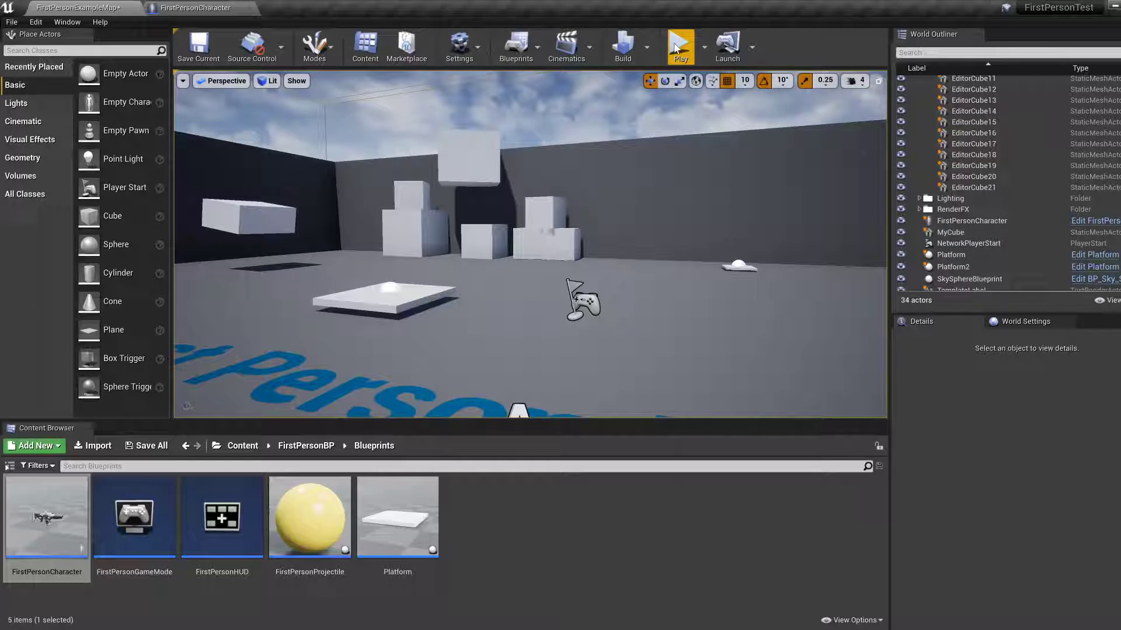
Step: Play the level in the viewport to test the platform-destroying logic, then return to the blueprint
{"action": "left_click", "coordinate": [678, 43]}
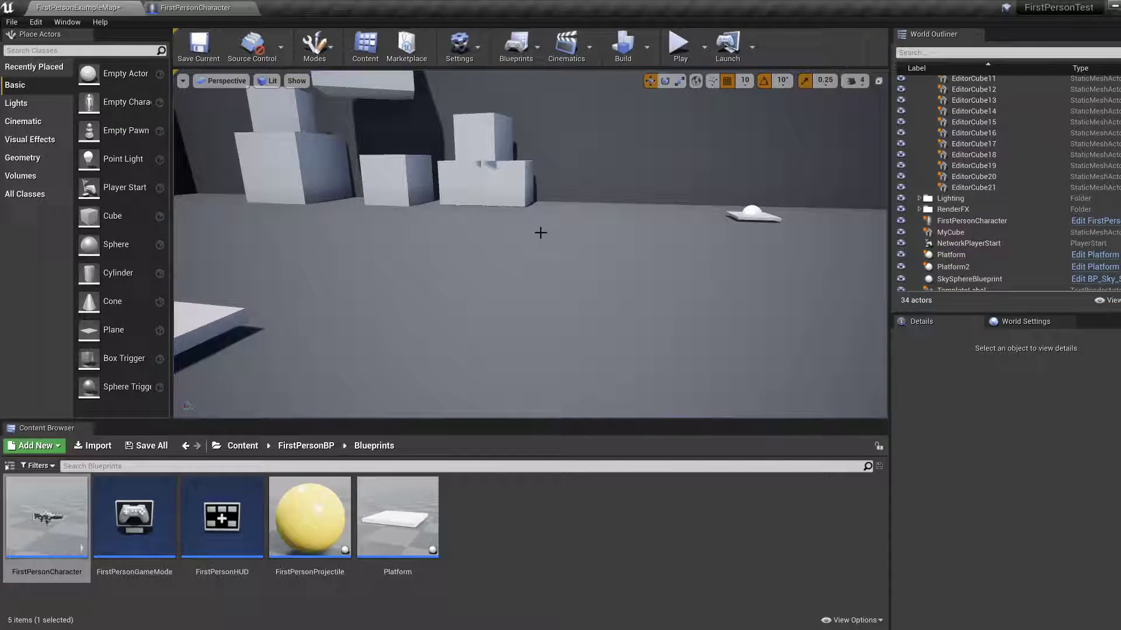
{"action": "left_click", "coordinate": [200, 8]}
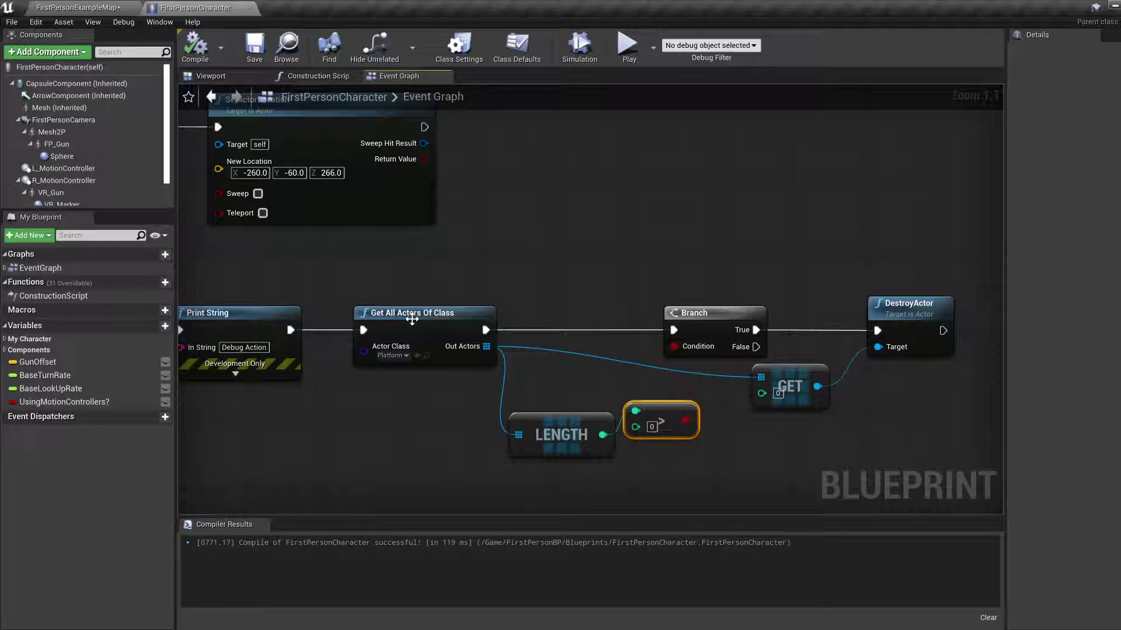
{"action": "mouse_move", "coordinate": [541, 306]}
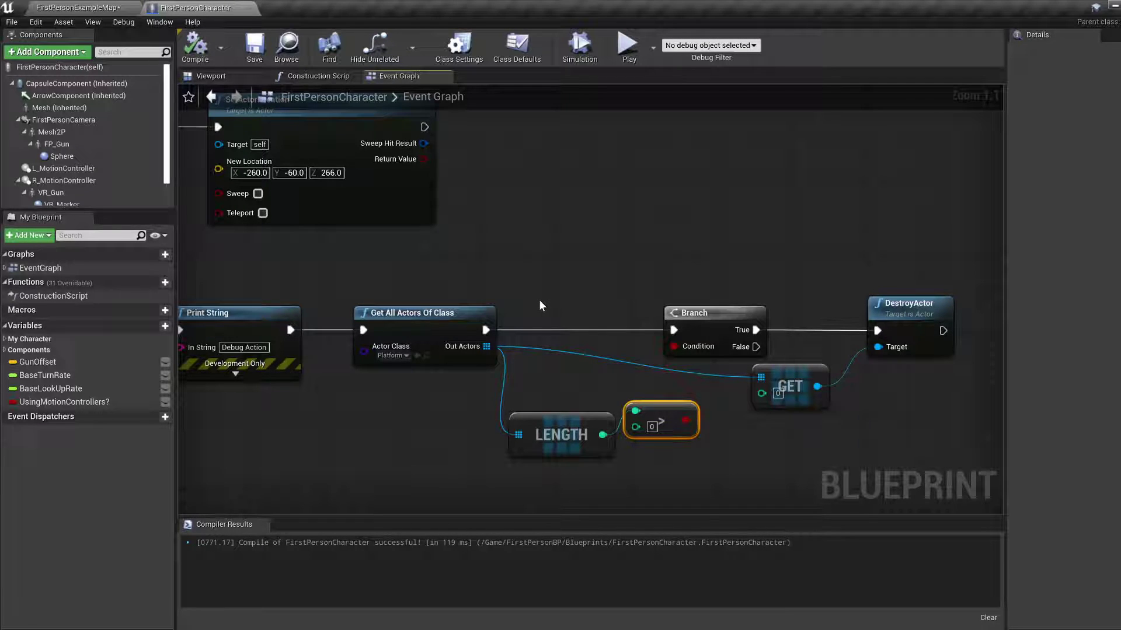
{"action": "left_click", "coordinate": [424, 312]}
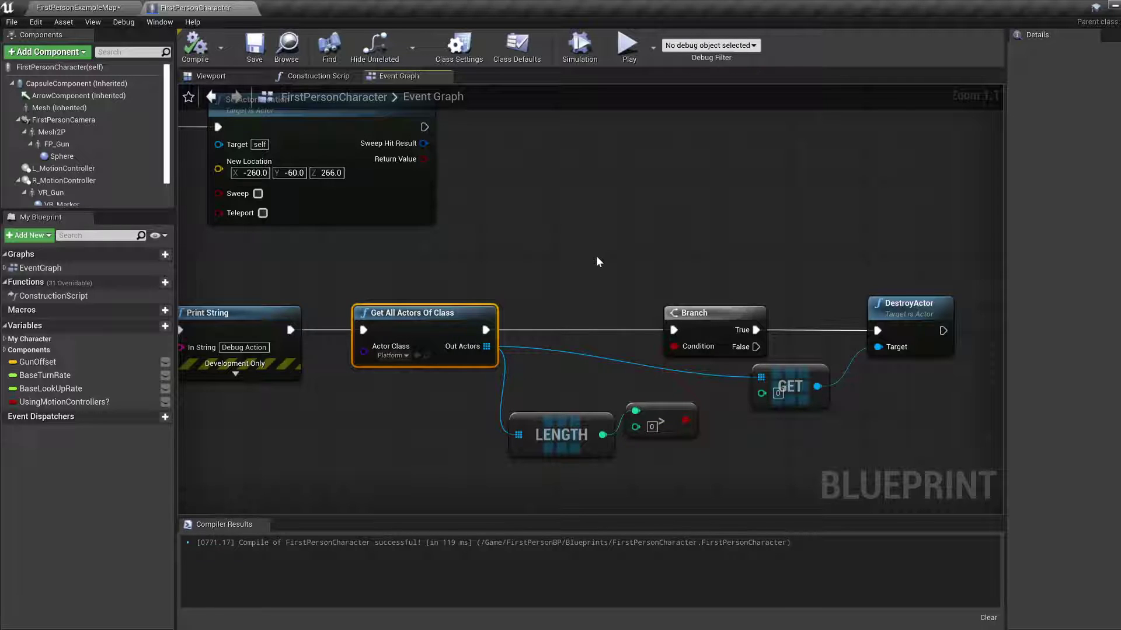
{"action": "mouse_move", "coordinate": [487, 346]}
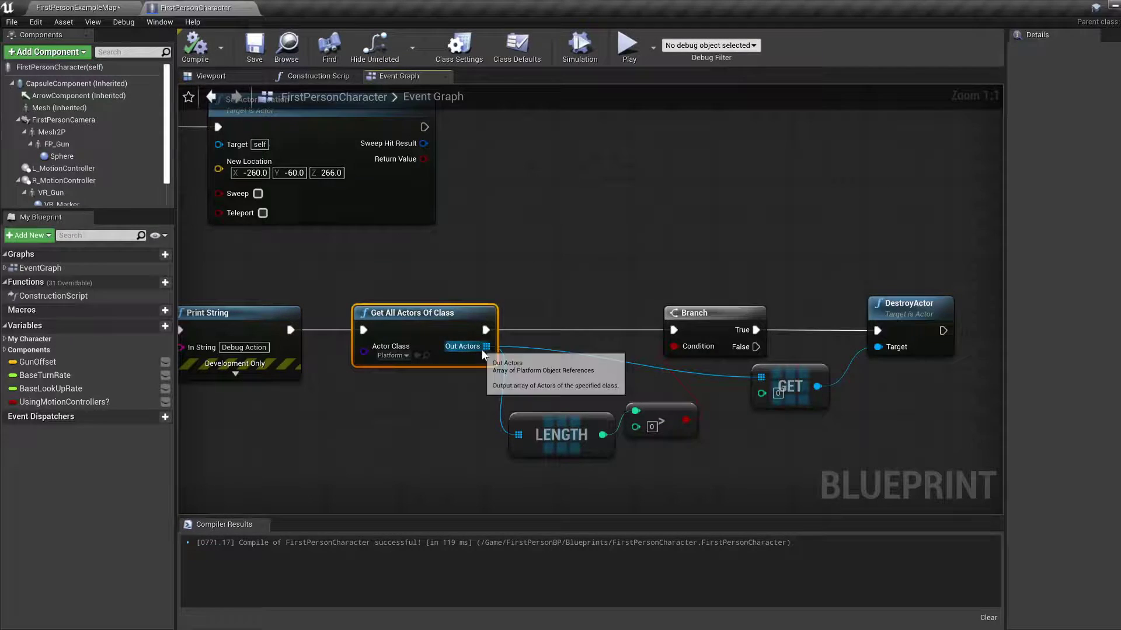
{"action": "mouse_move", "coordinate": [645, 270]}
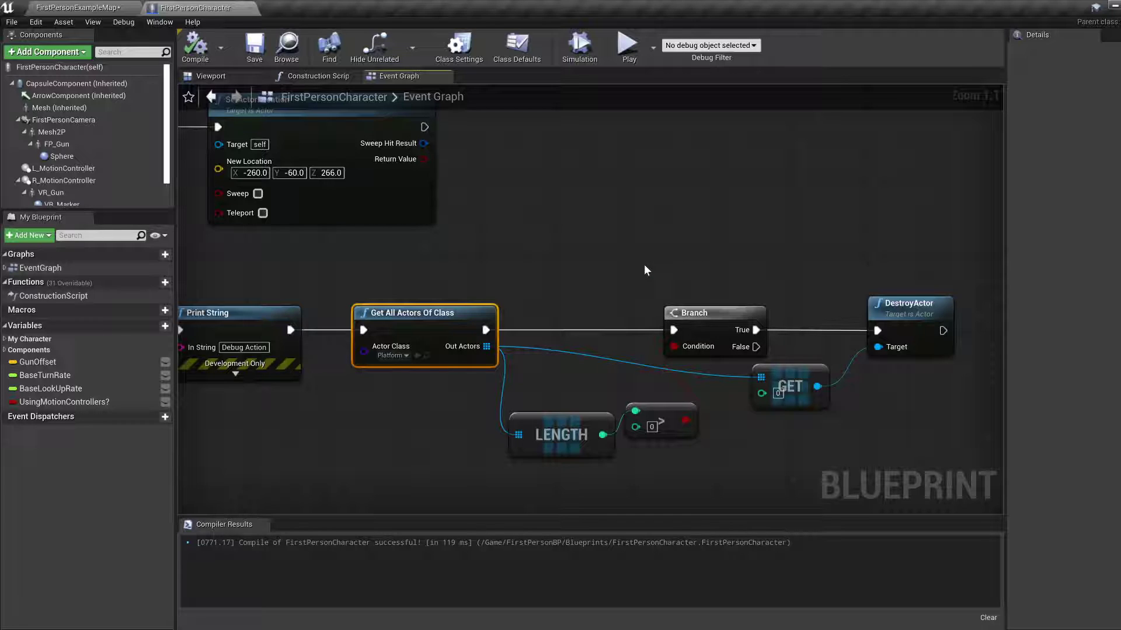
{"action": "mouse_move", "coordinate": [672, 448]}
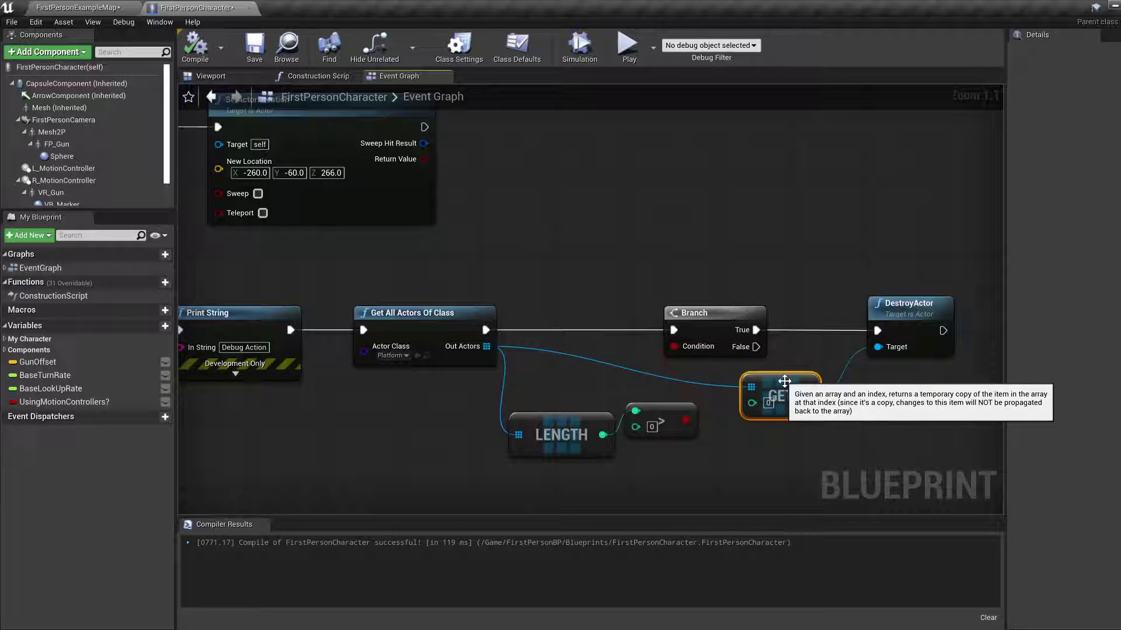
{"action": "mouse_move", "coordinate": [458, 403]}
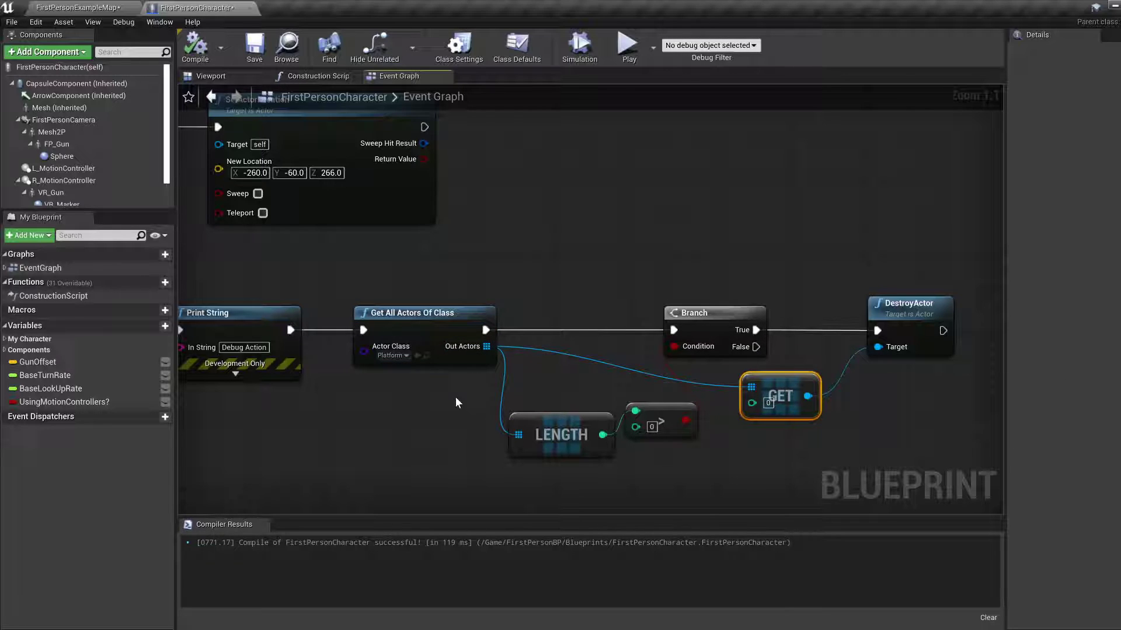